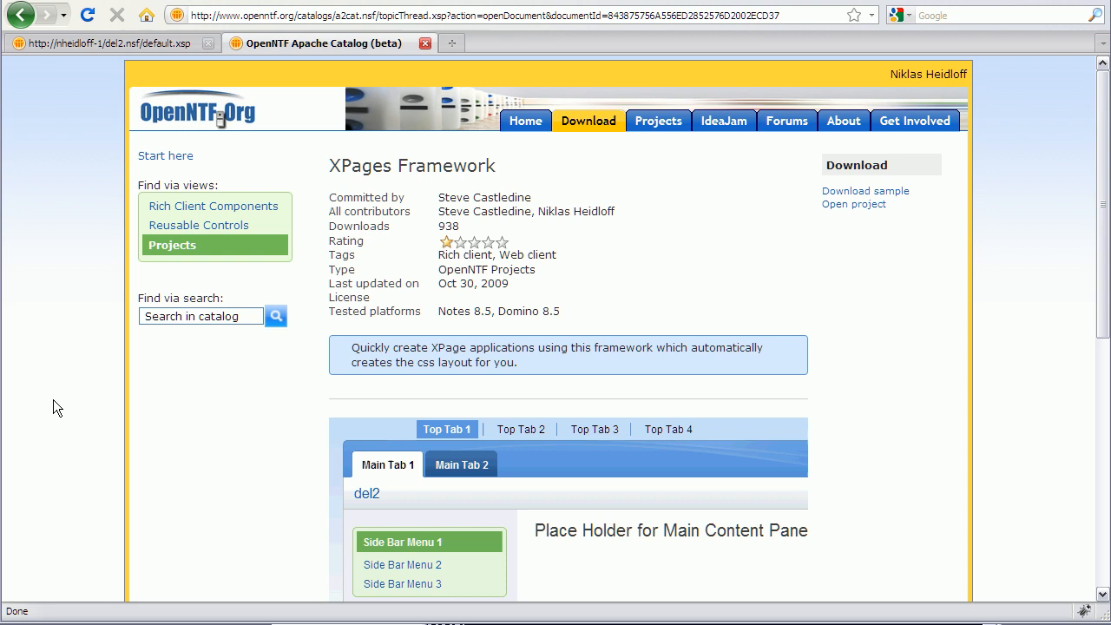
Switch to the running del2 sample app and try its first top tab.
click(105, 43)
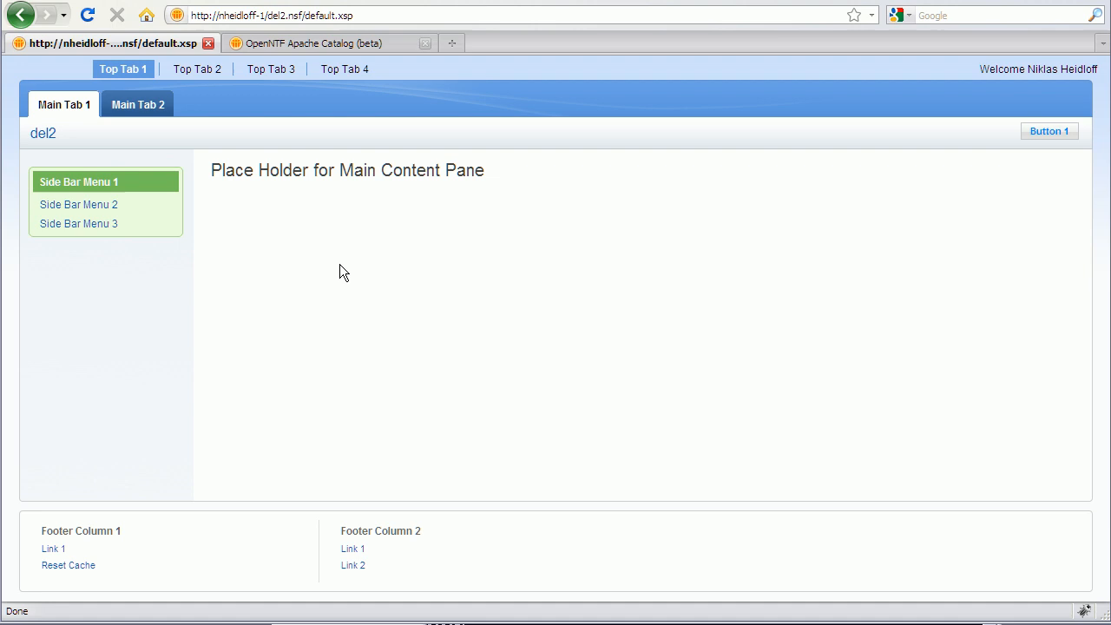
mouse_move(123, 69)
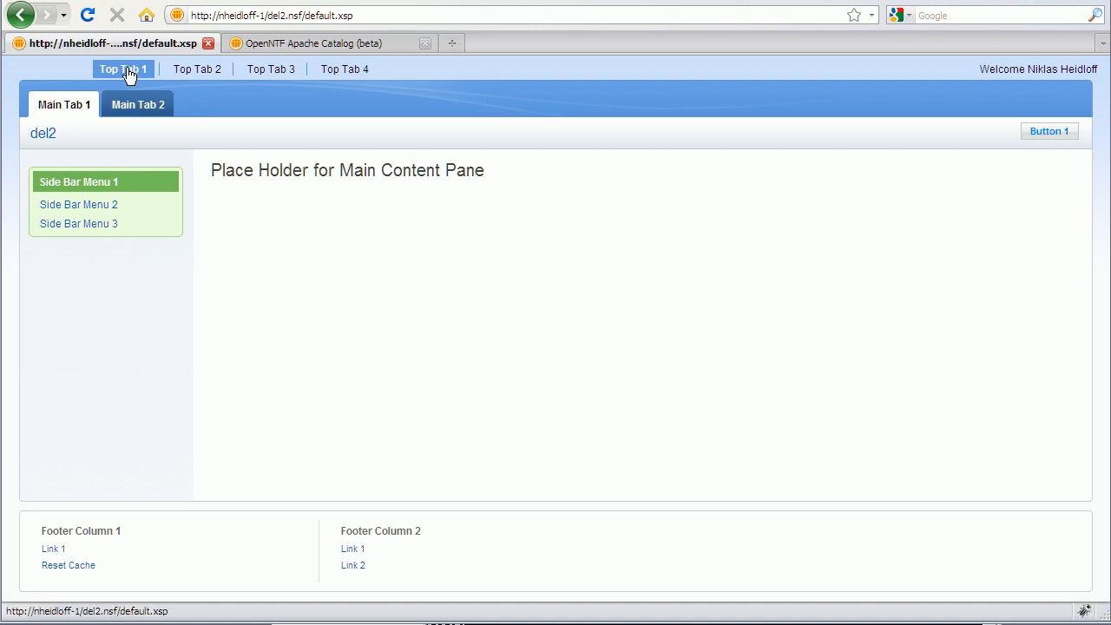
click(122, 69)
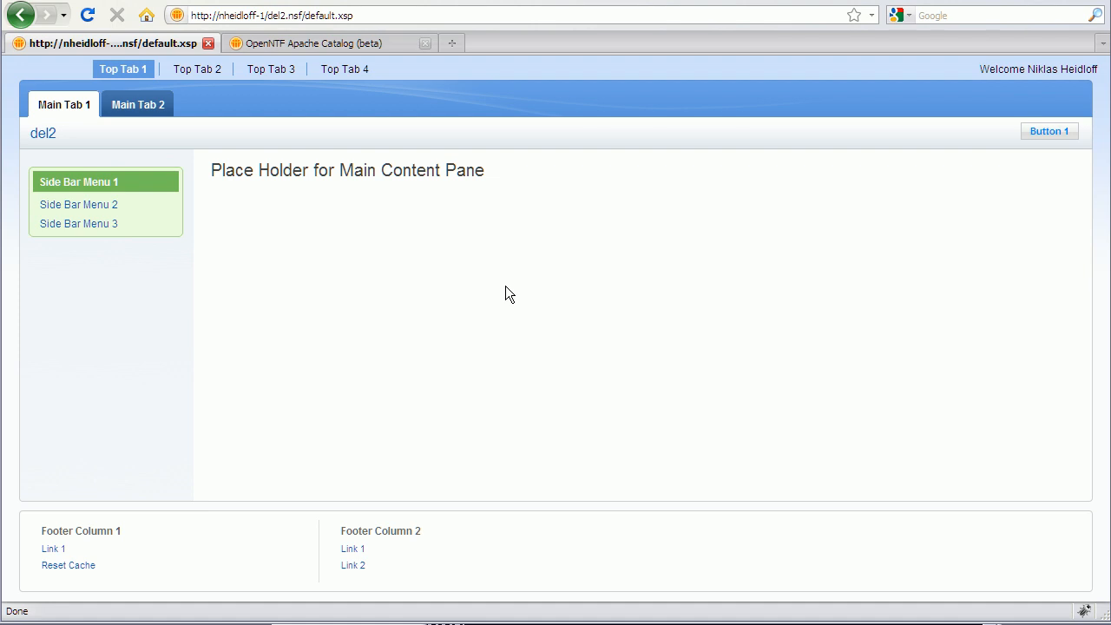
mouse_move(414, 195)
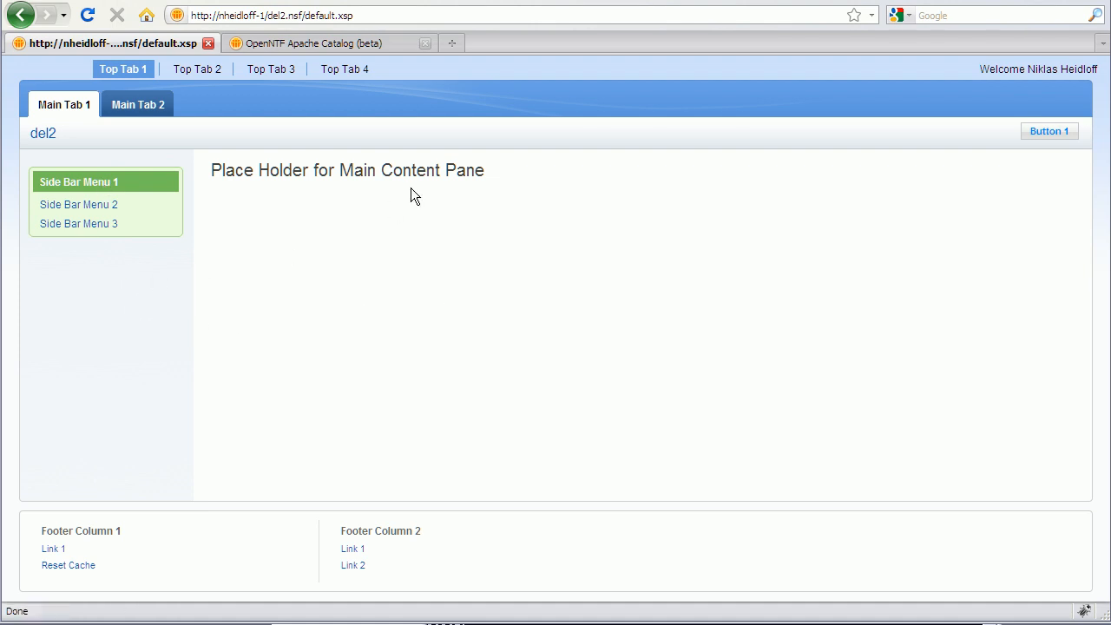
mouse_move(176, 515)
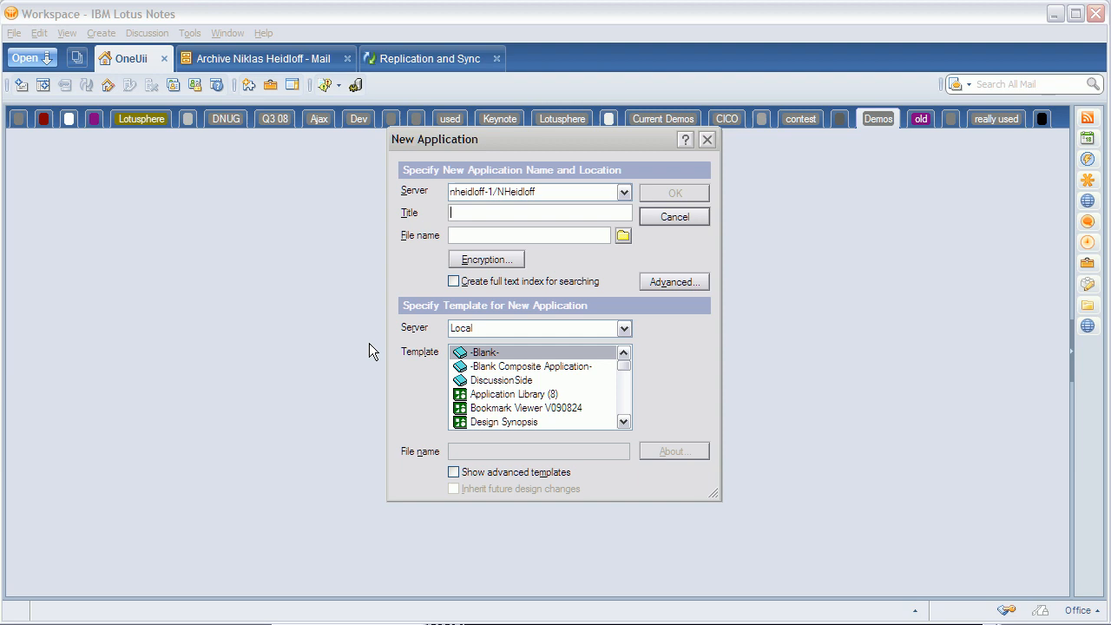
Create application 'OneUii' from the XPages Framework template, then close it again.
text(OneUii)
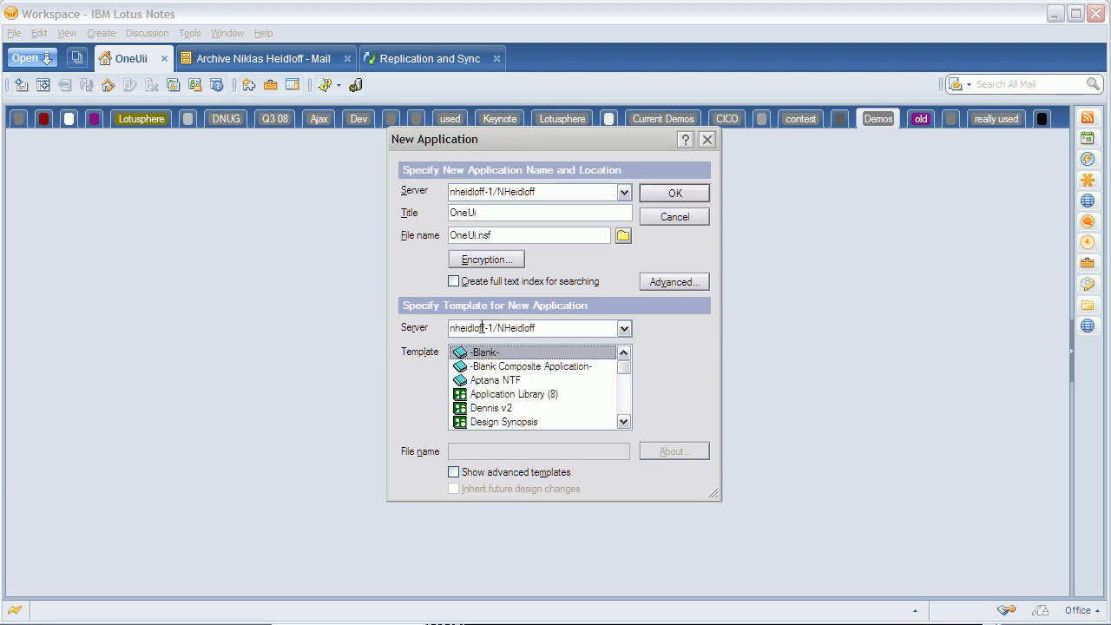
scroll(down, 3)
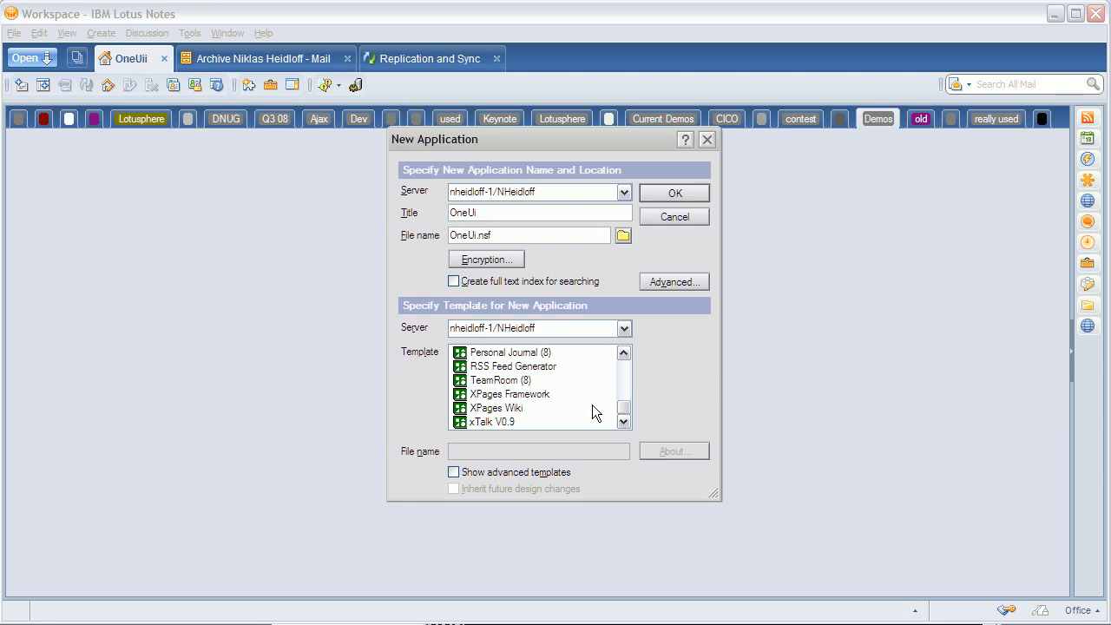
click(510, 393)
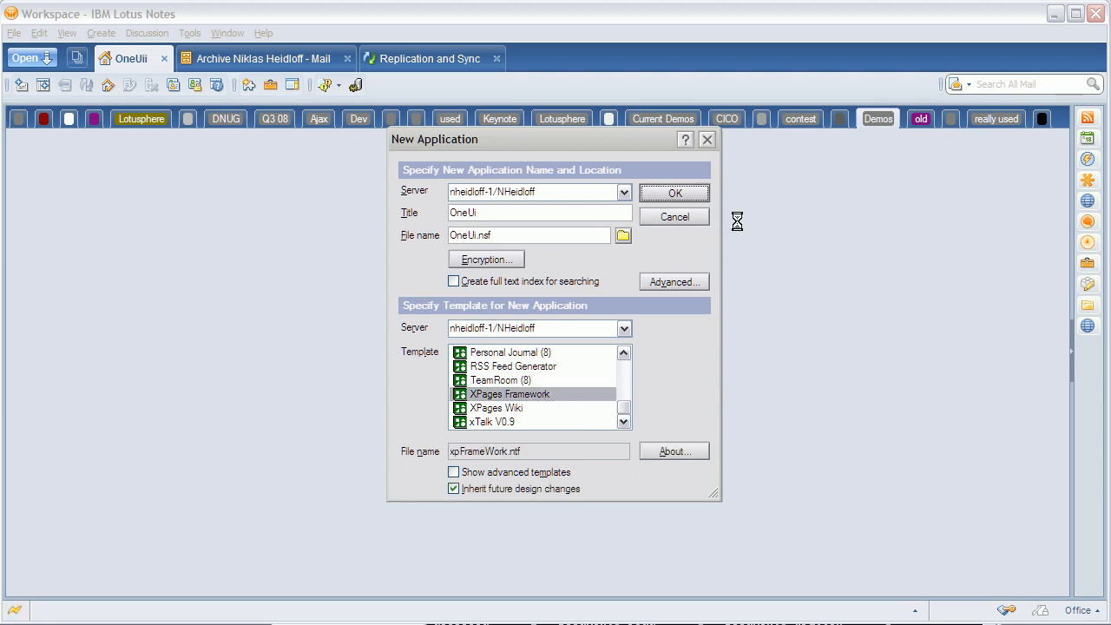
click(675, 192)
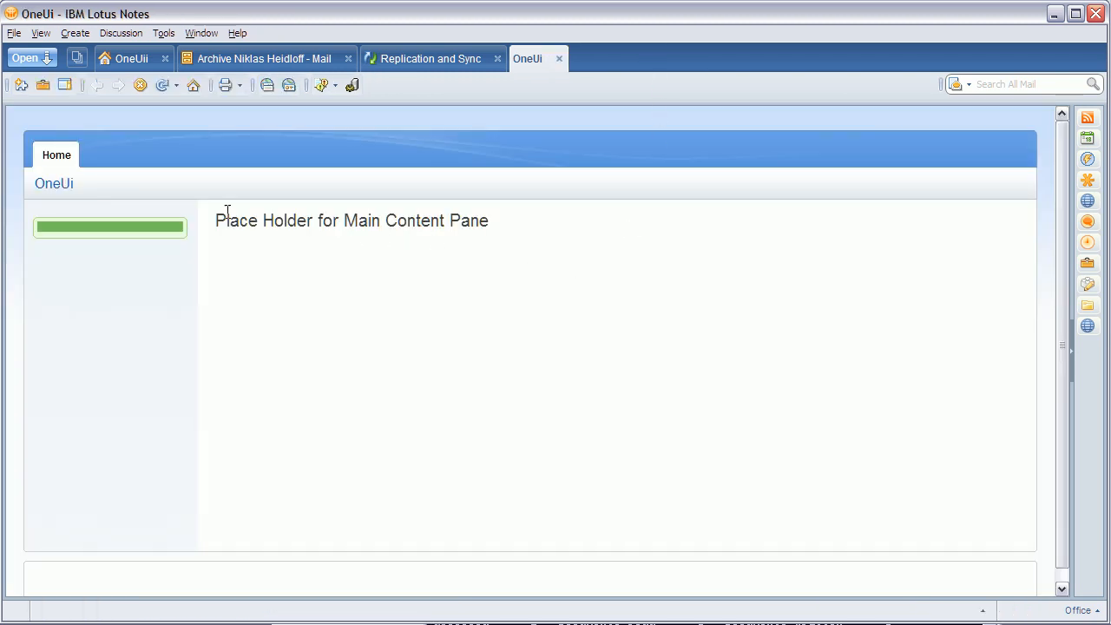
mouse_move(559, 59)
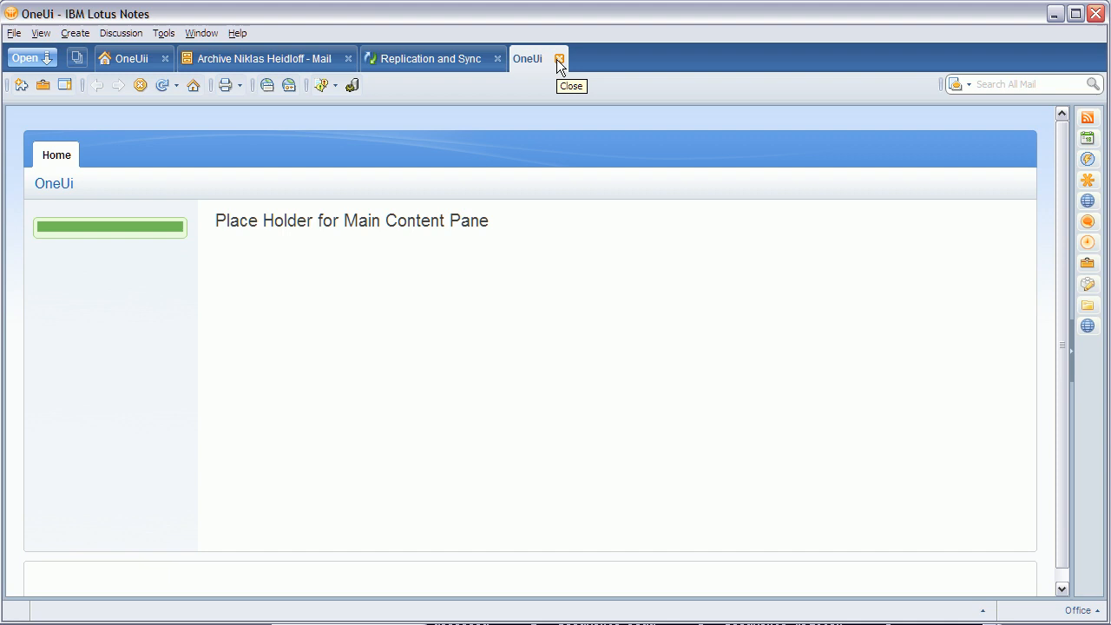
click(559, 59)
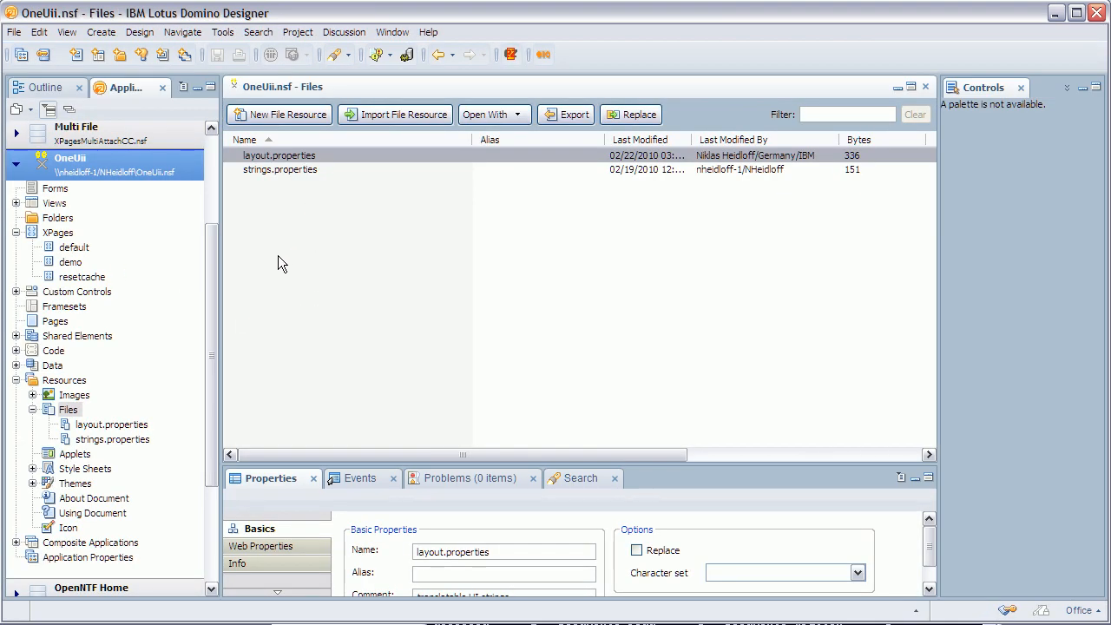
mouse_move(263, 253)
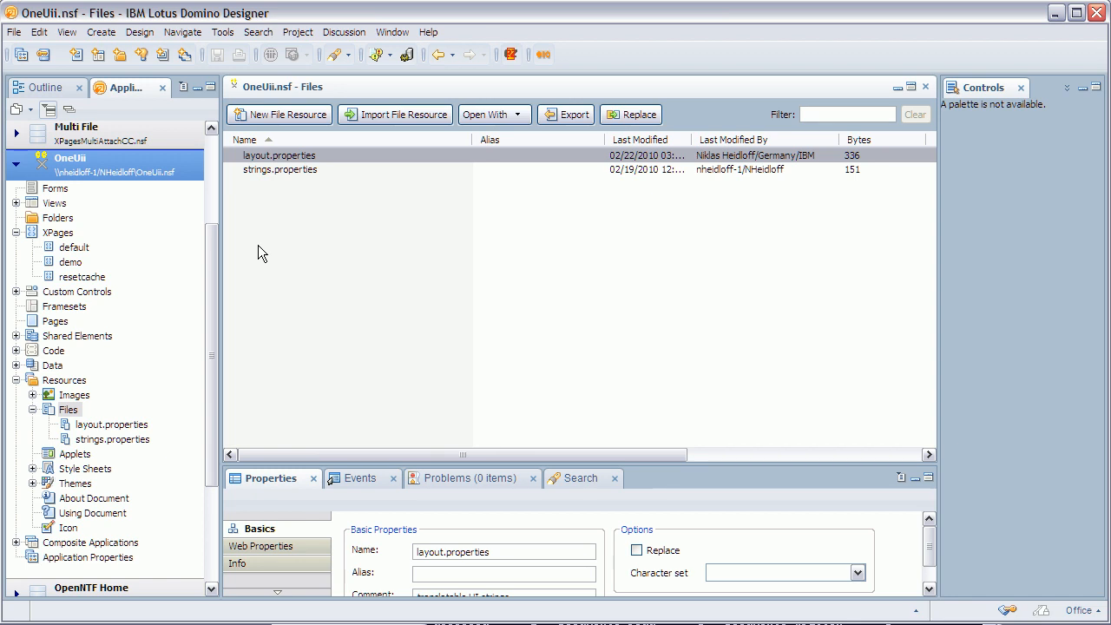
Add a MyPage main tab linking to mypage.xsp in layout.properties.
double_click(278, 154)
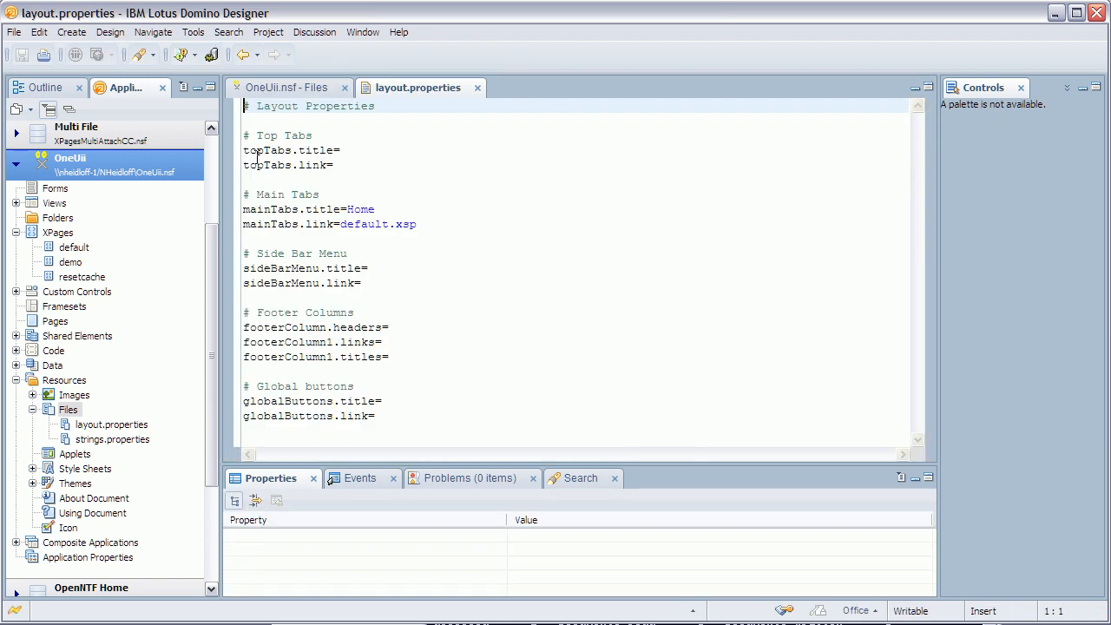
click(375, 208)
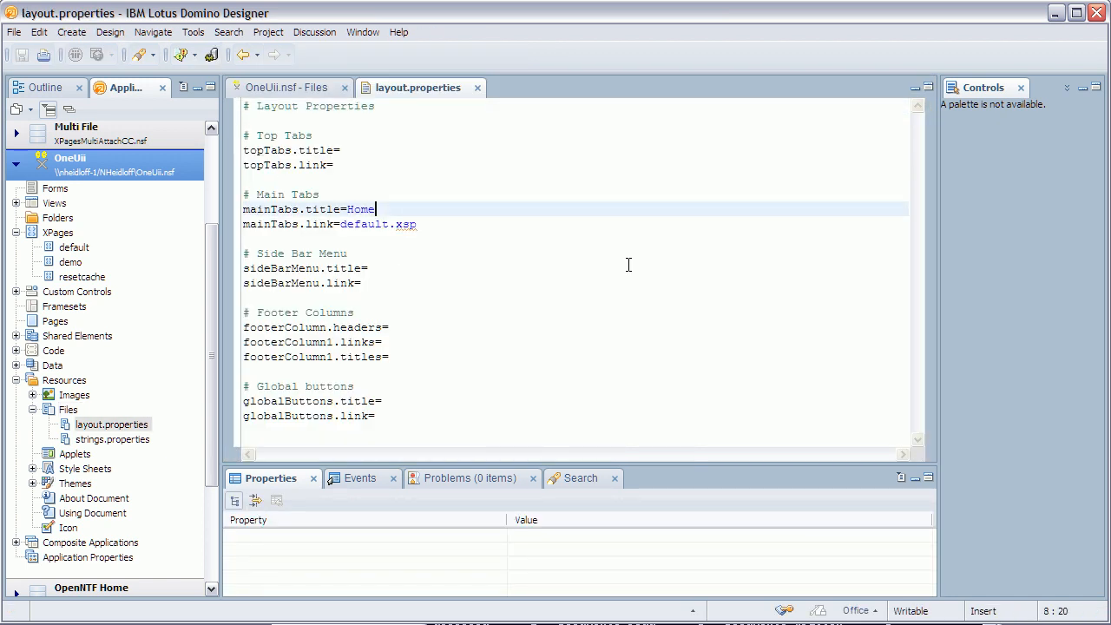
text(,)
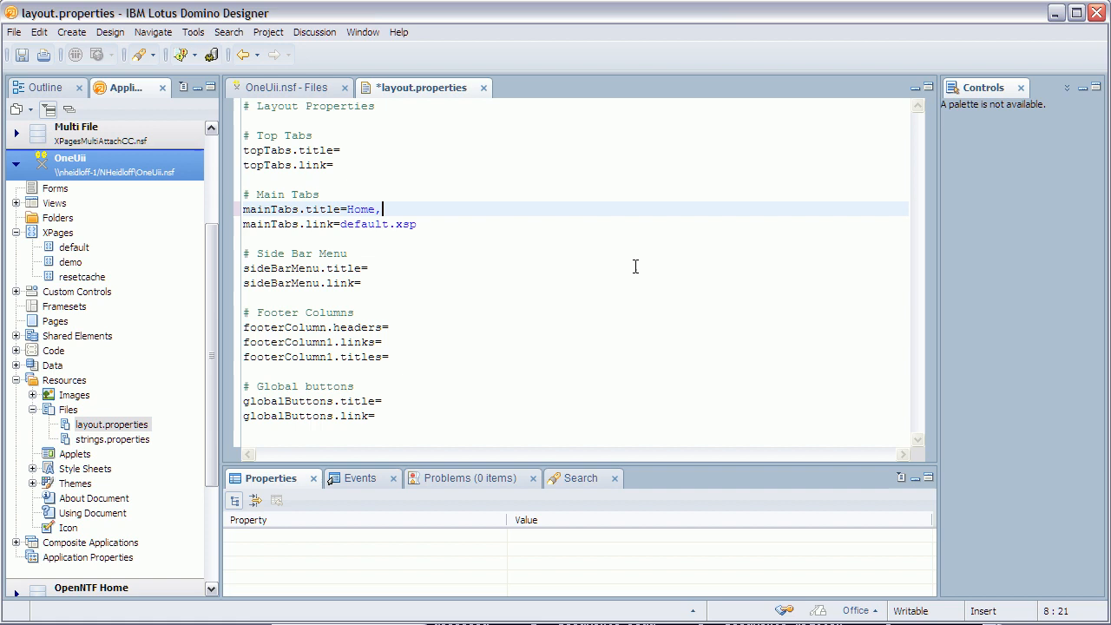
text(MyPage)
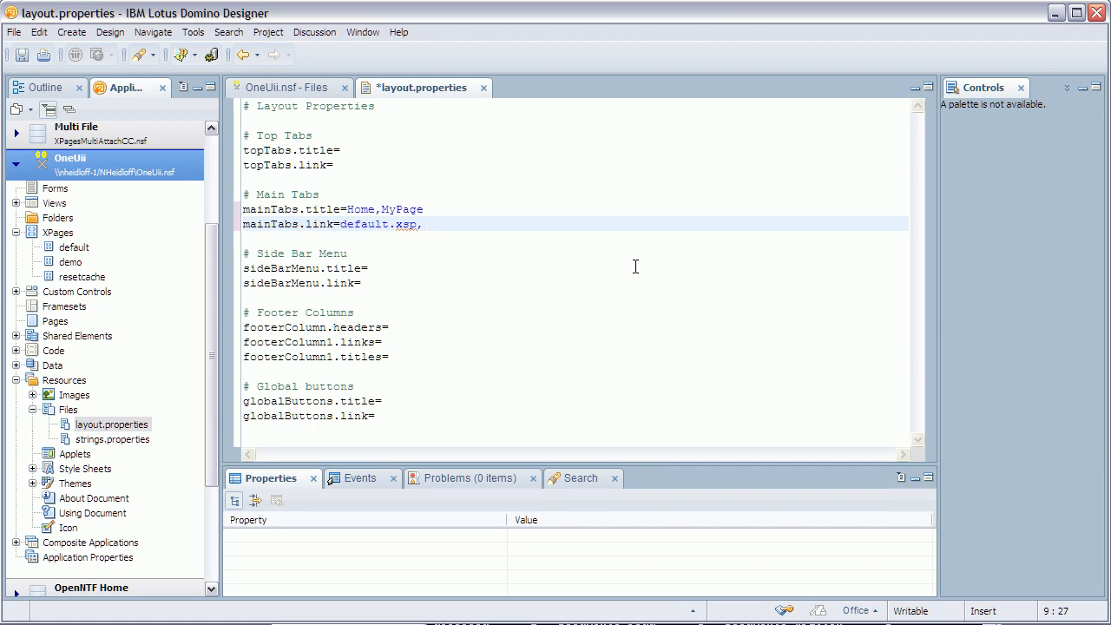
text(mypage.xsp)
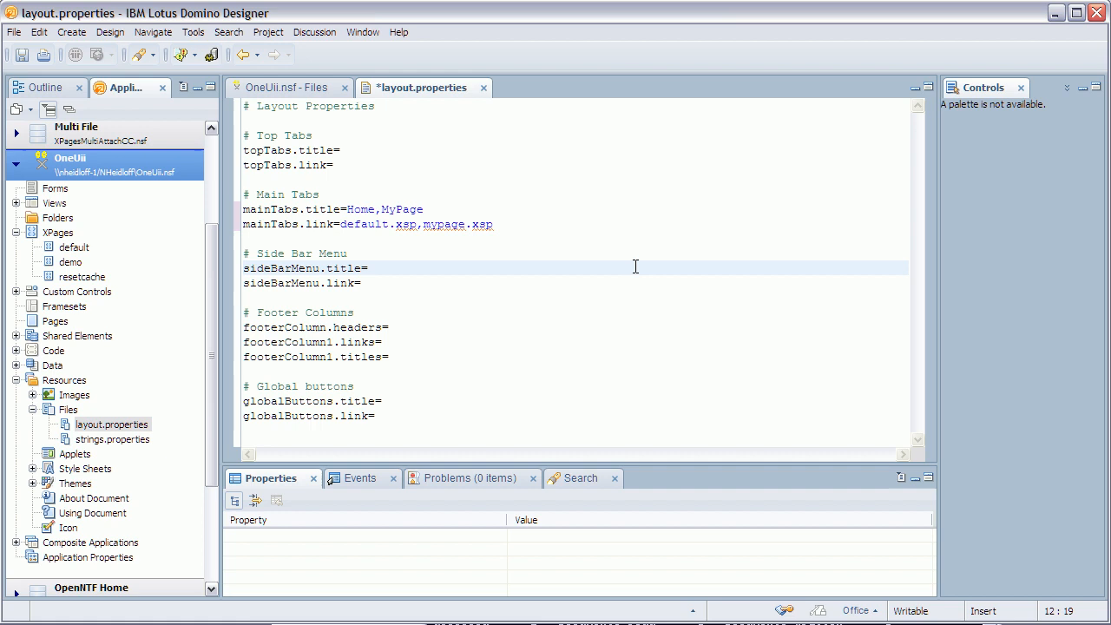
Add Home and Test sidebar menu entries both linking to default.xsp.
text(Home,Test)
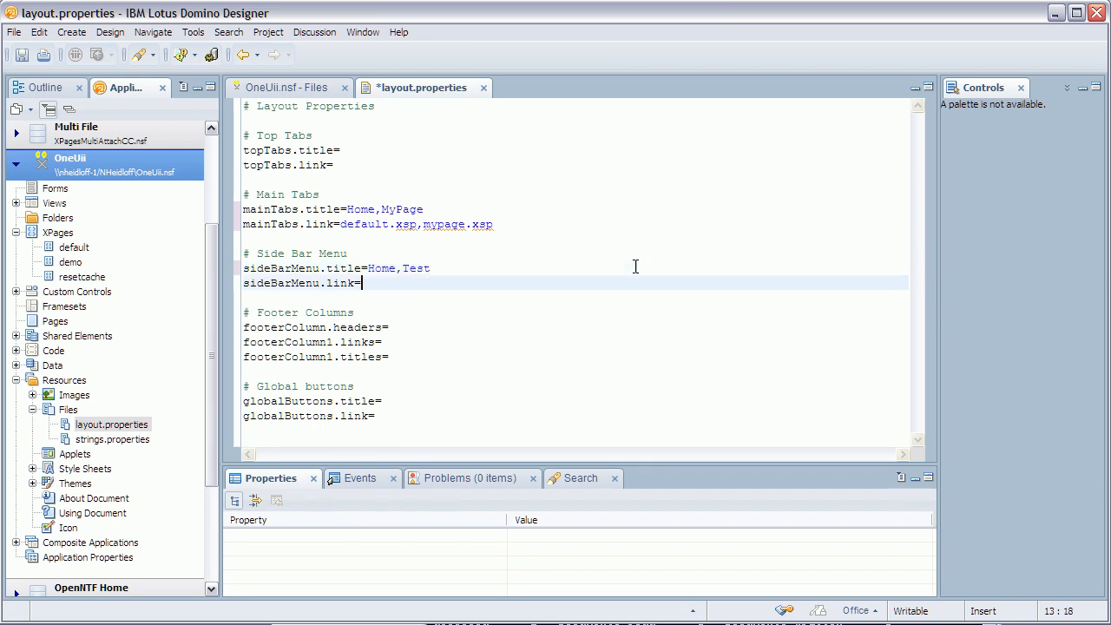
text(default.xsp,default.xsp)
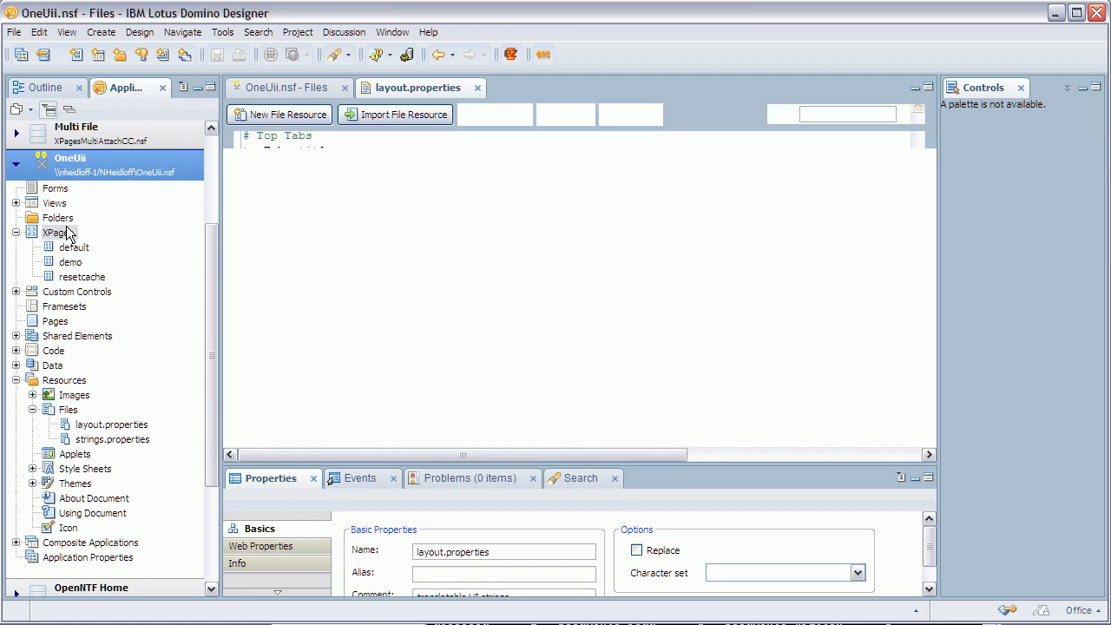
Preview the application in the web browser and switch to its MyPage tab.
click(140, 32)
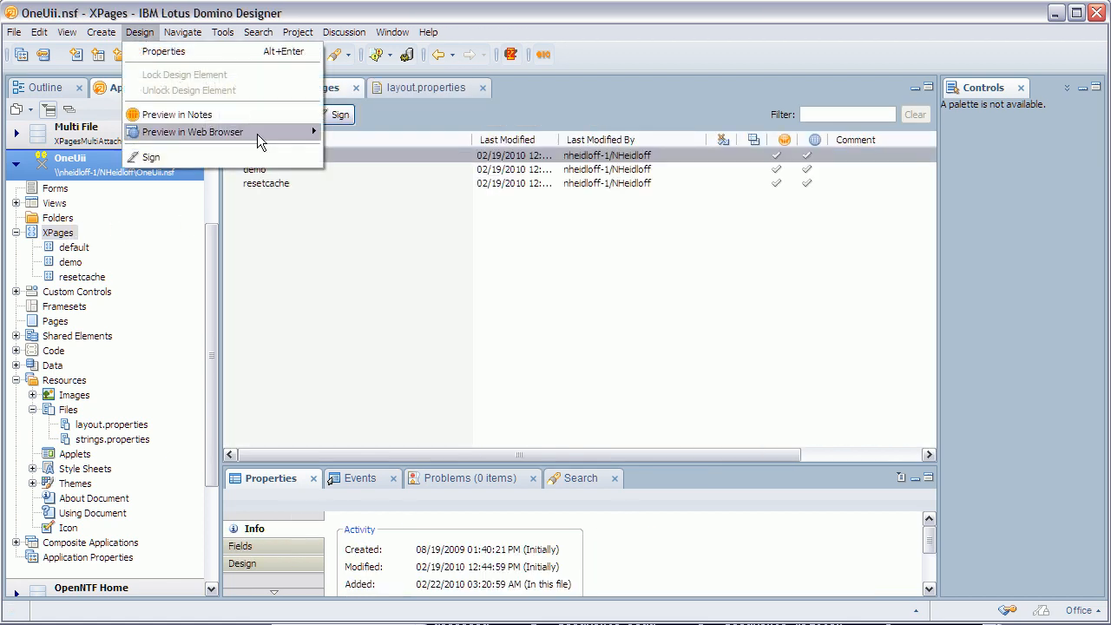
click(189, 131)
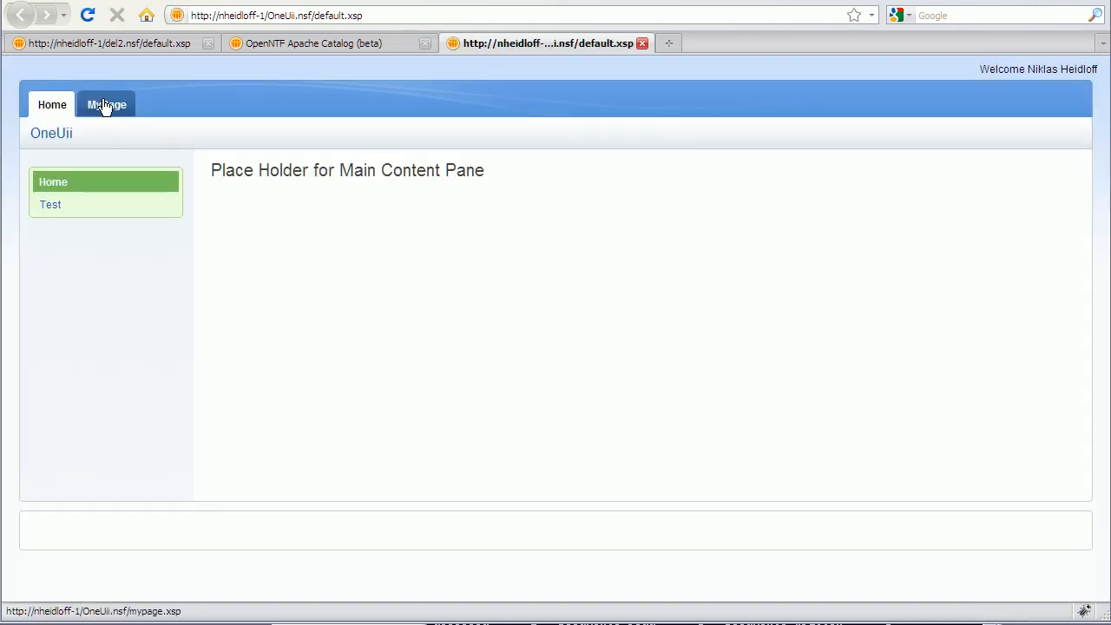
click(106, 104)
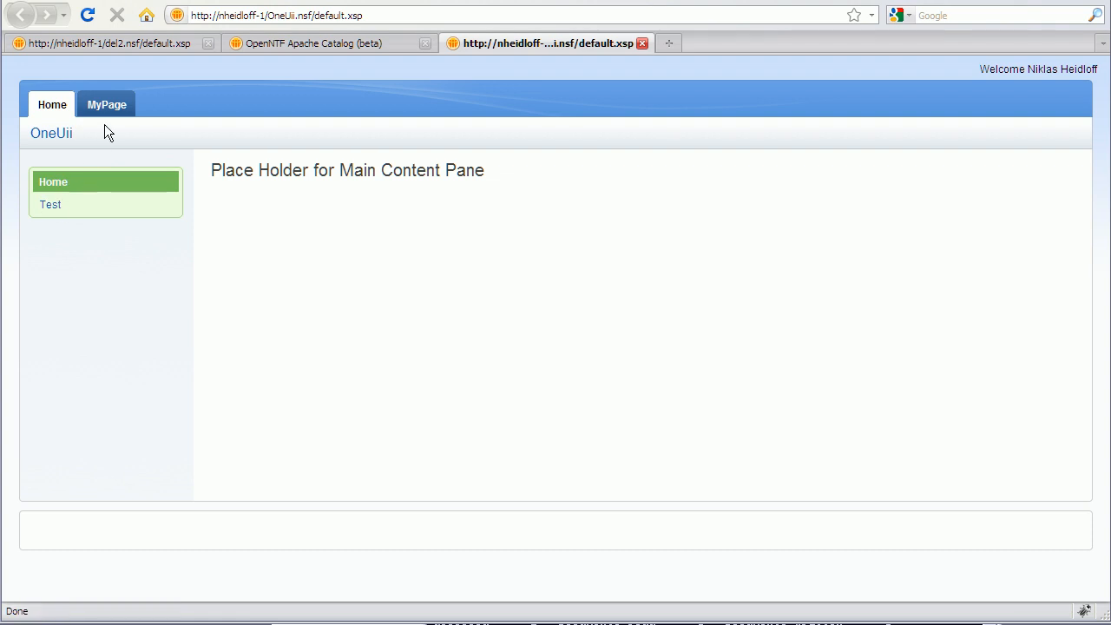
mouse_move(107, 104)
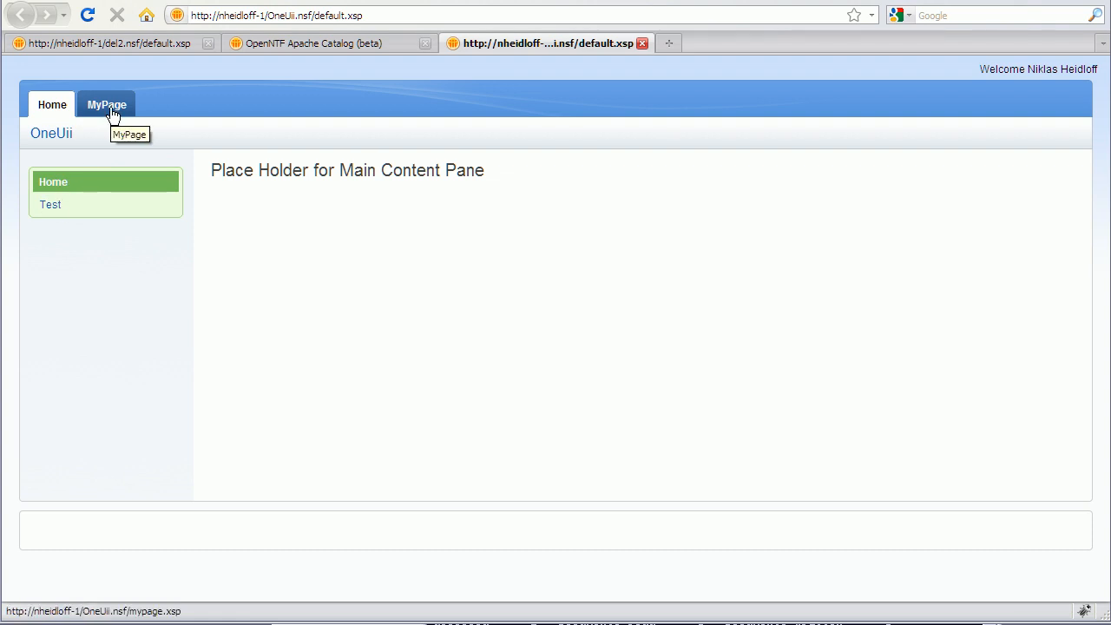
mouse_move(107, 111)
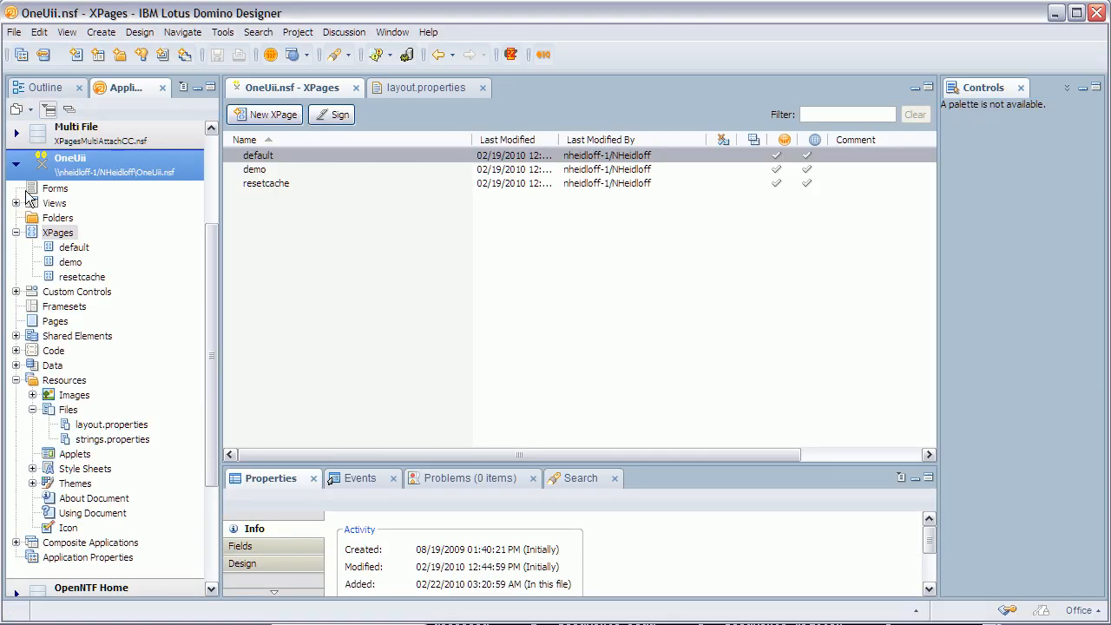
Create a new XPage named mypage.
click(264, 114)
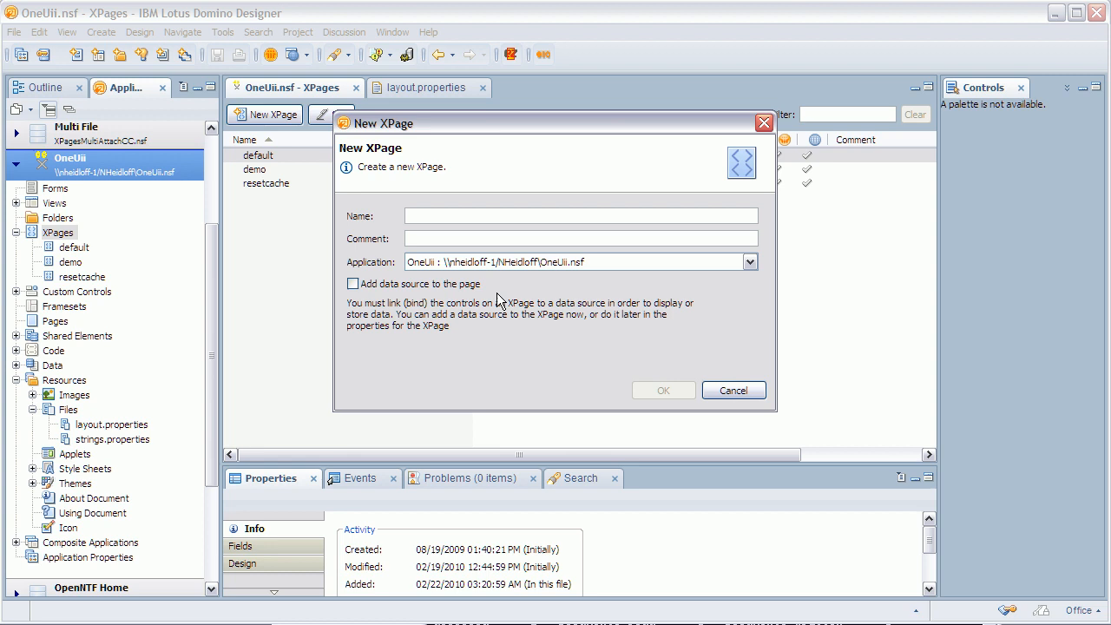
text(mypage)
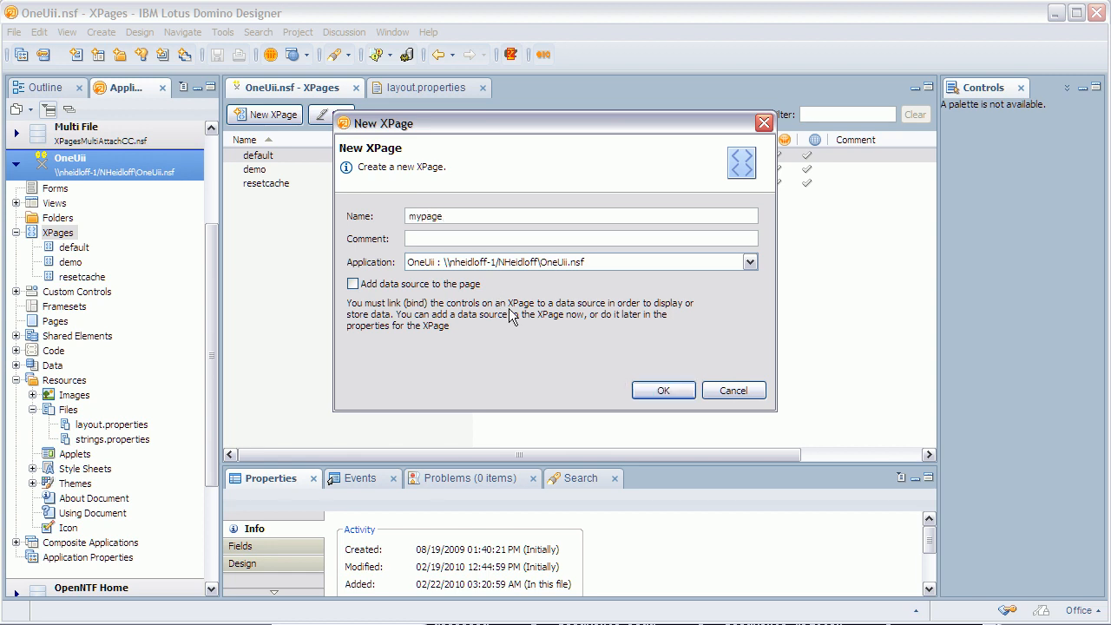
click(663, 390)
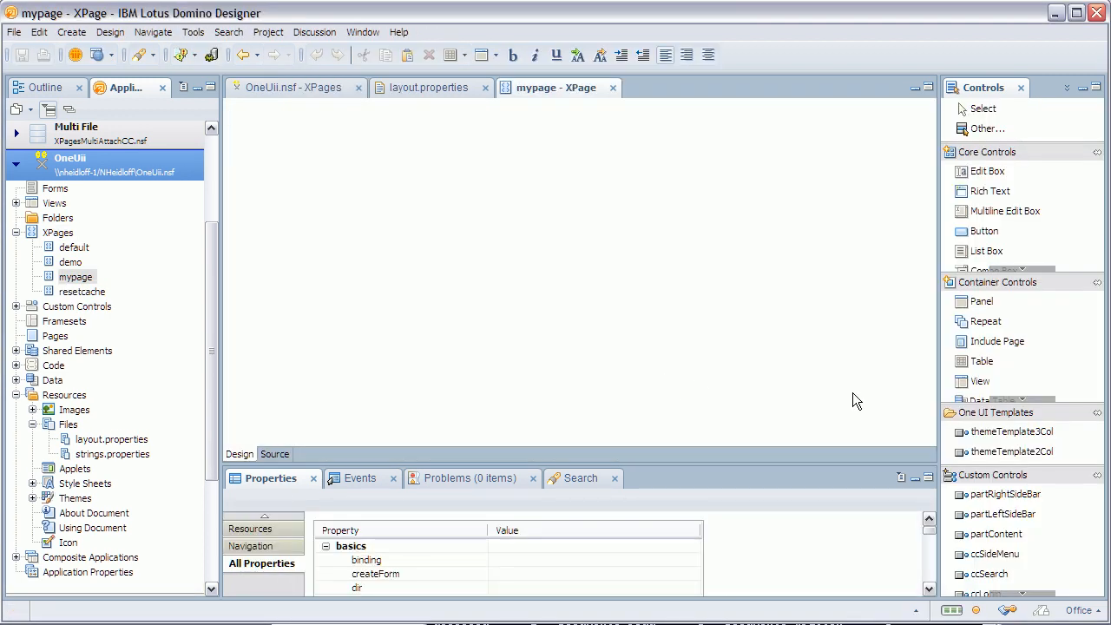
Apply the three-column OneUI layout template to mypage and start a new custom control.
click(1011, 452)
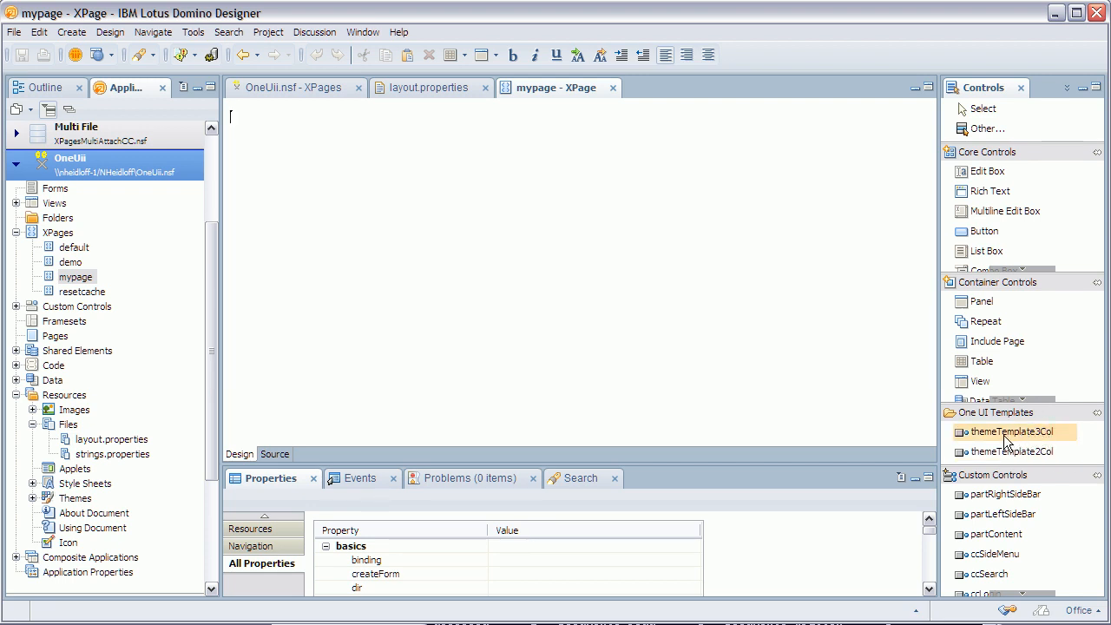
mouse_move(1033, 438)
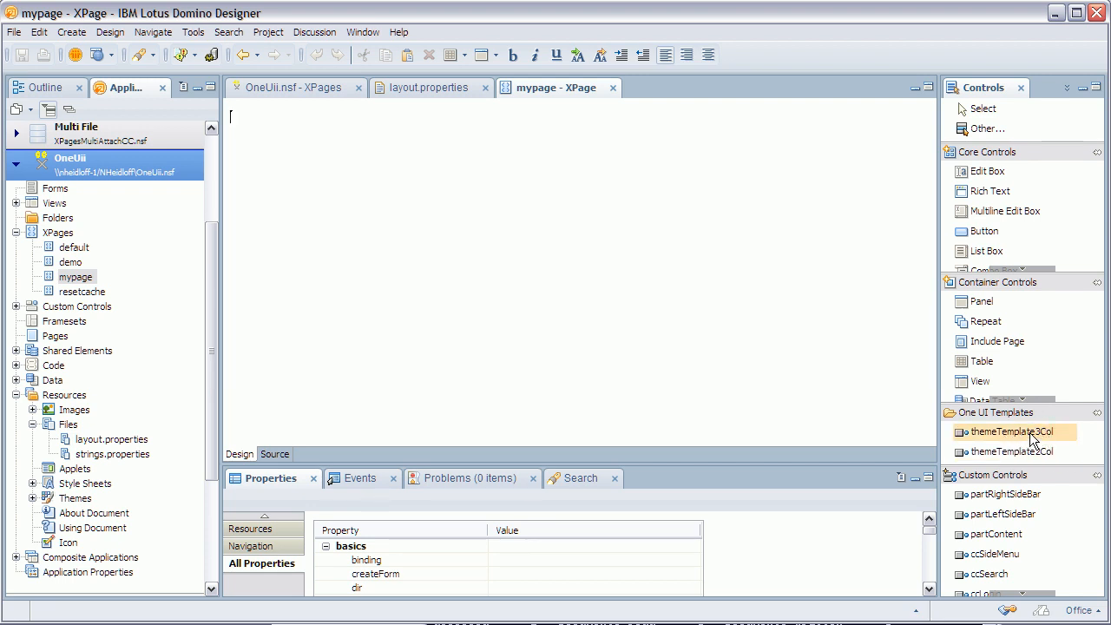
click(1015, 452)
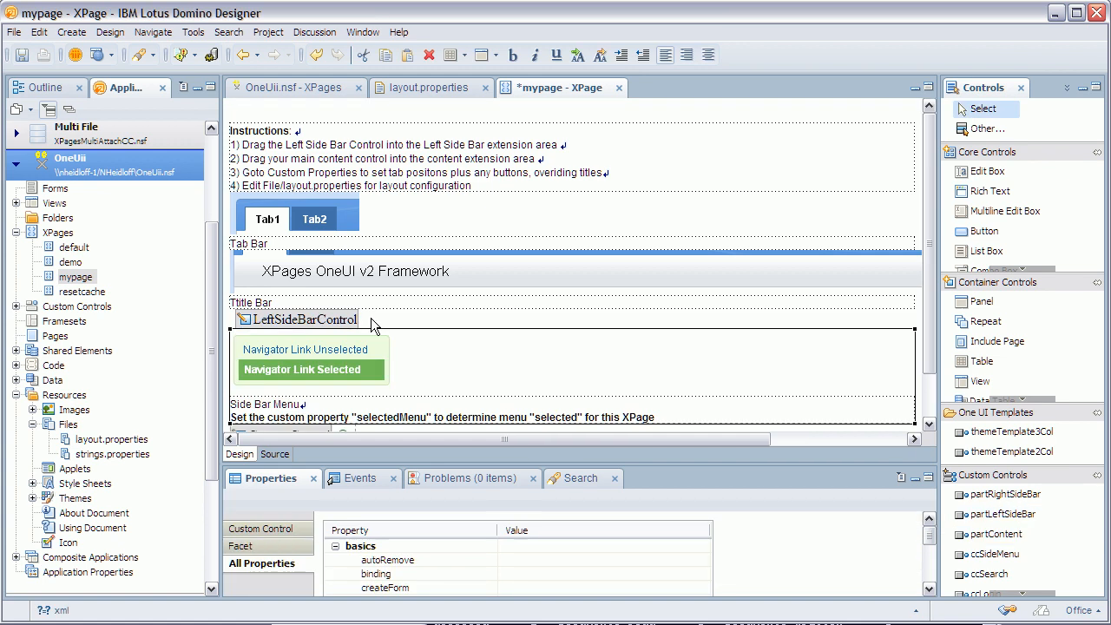
scroll(down, 3)
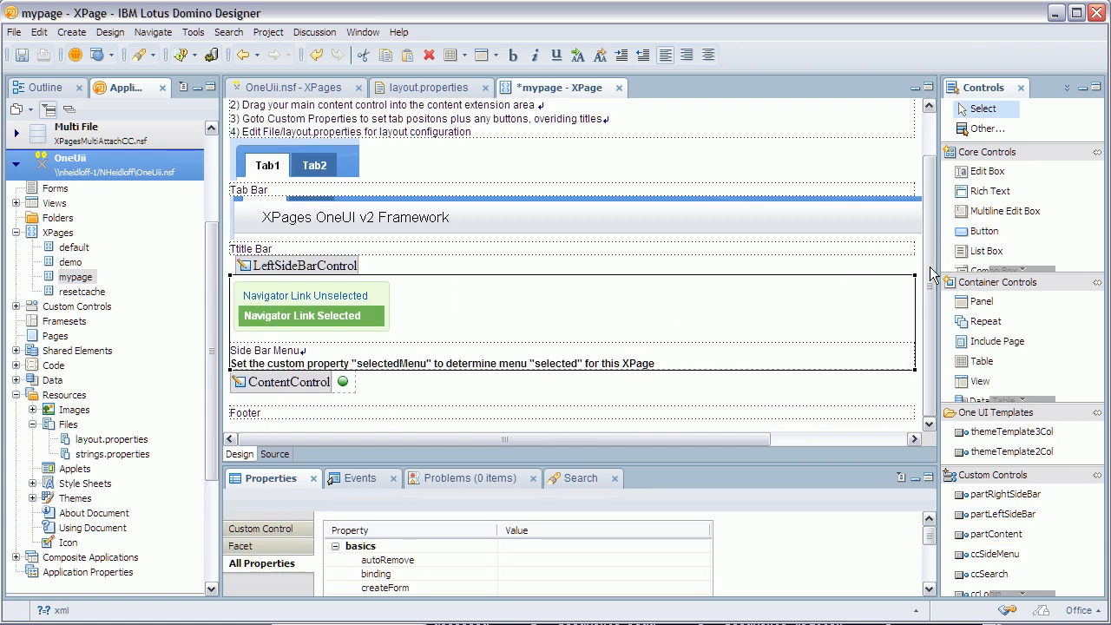
mouse_move(311, 119)
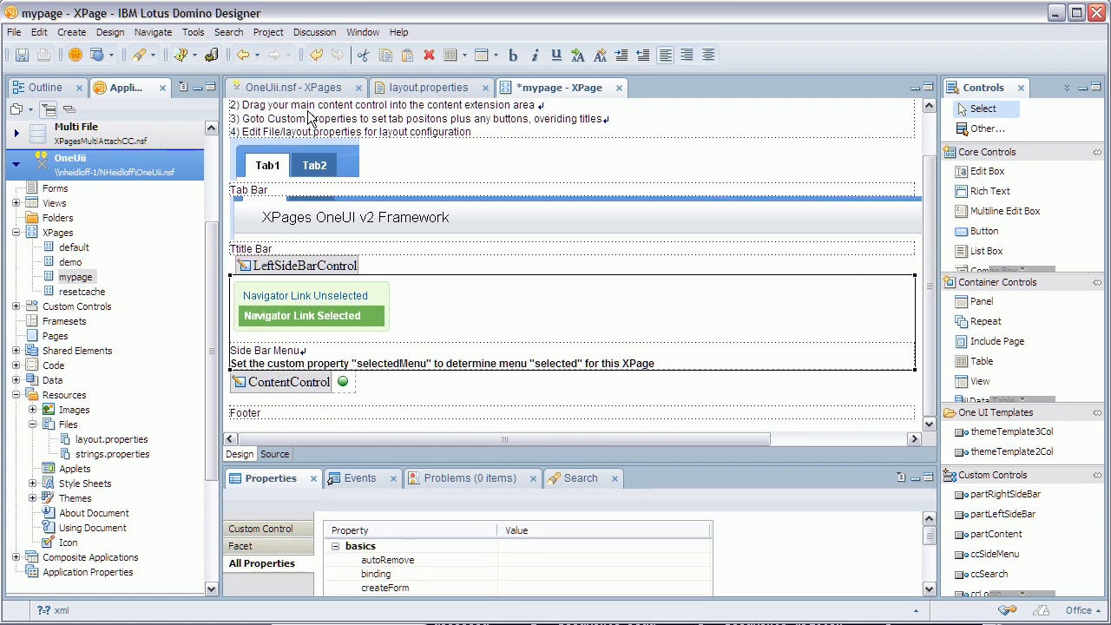
click(76, 306)
text(te)
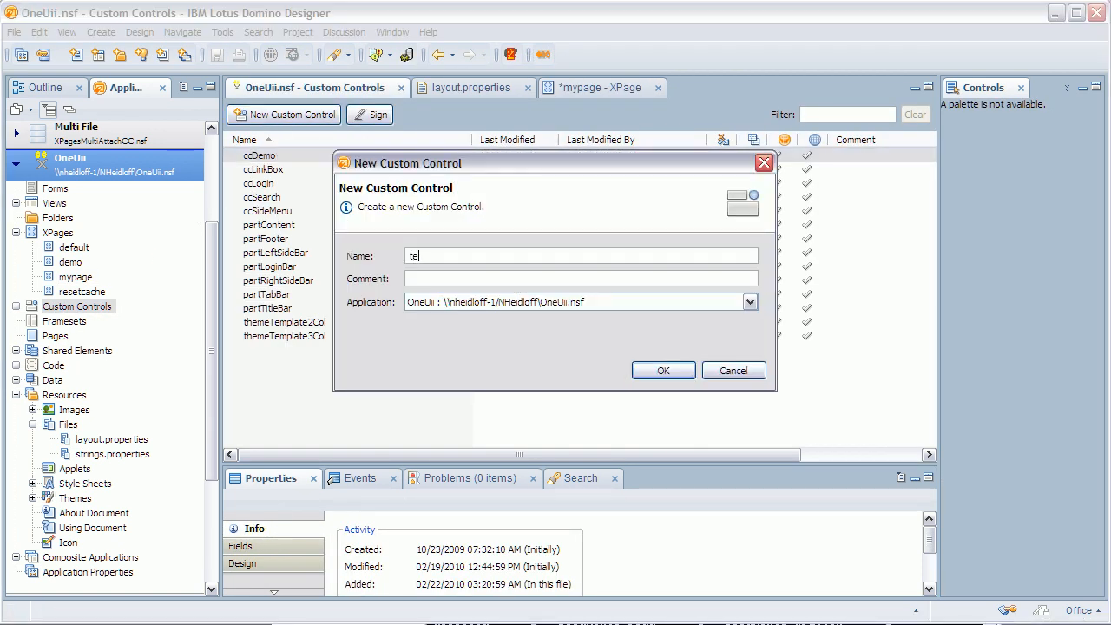
Create custom control 'test' containing the word Test and place it in mypage's content area.
click(664, 371)
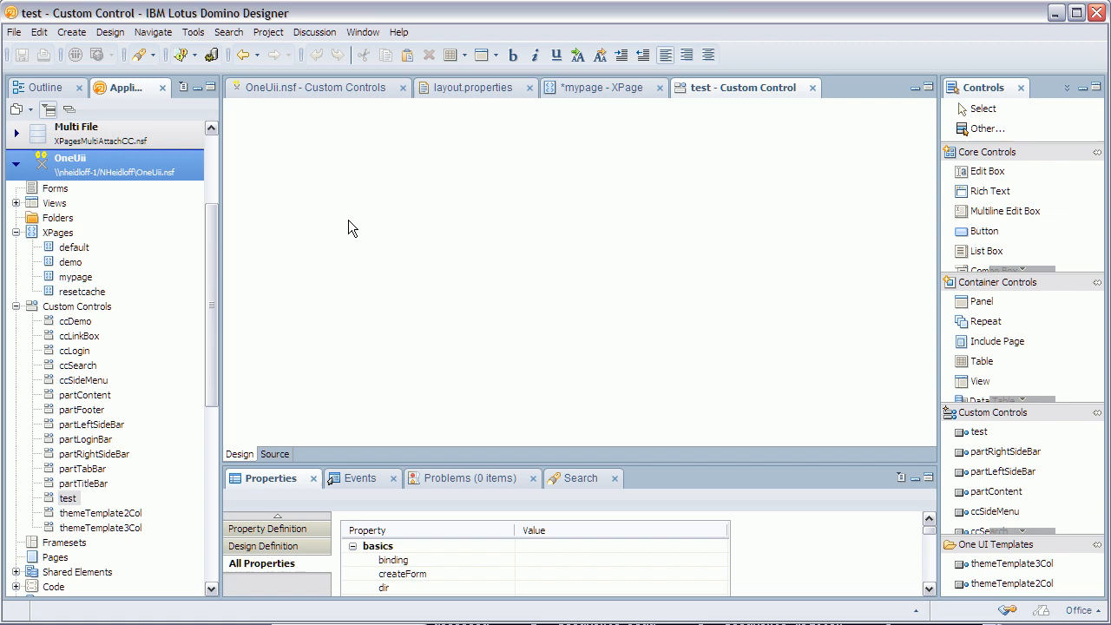
text(Test)
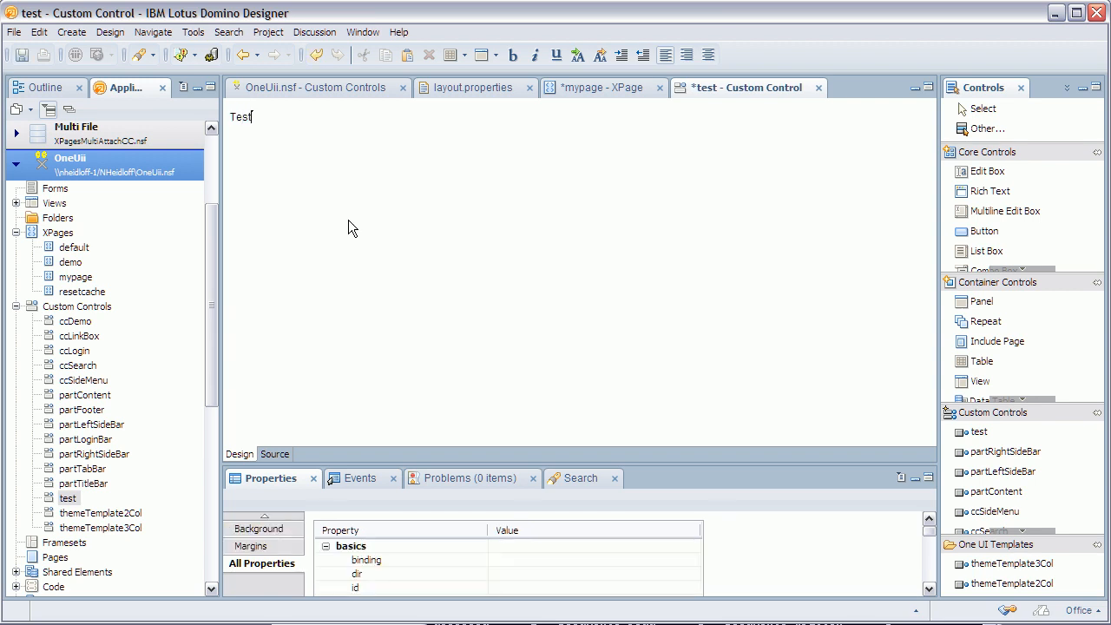
click(599, 87)
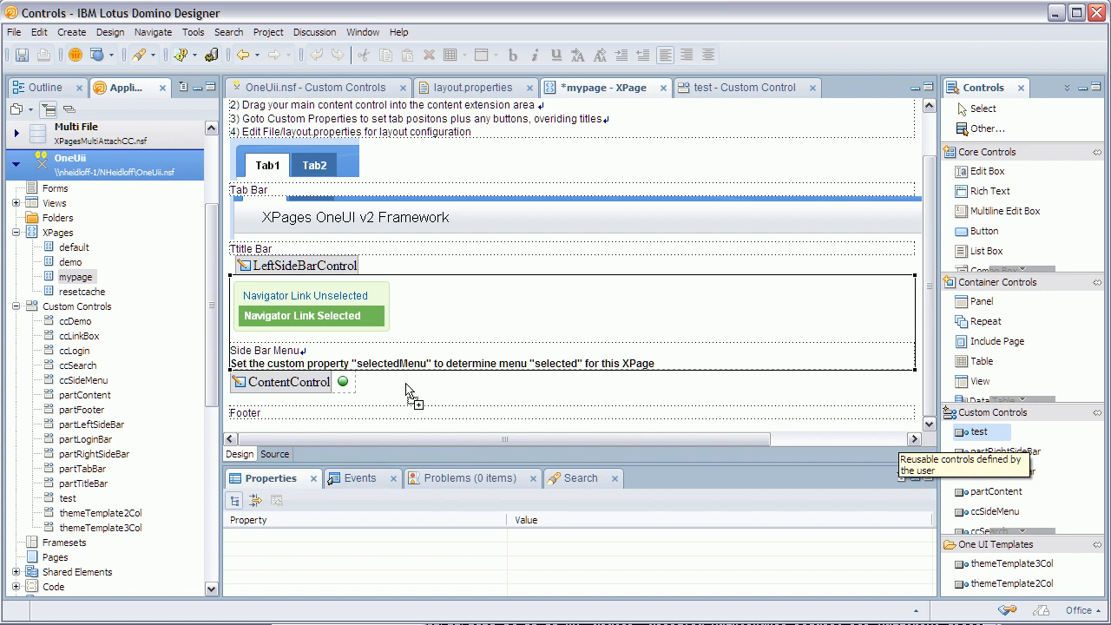
click(289, 383)
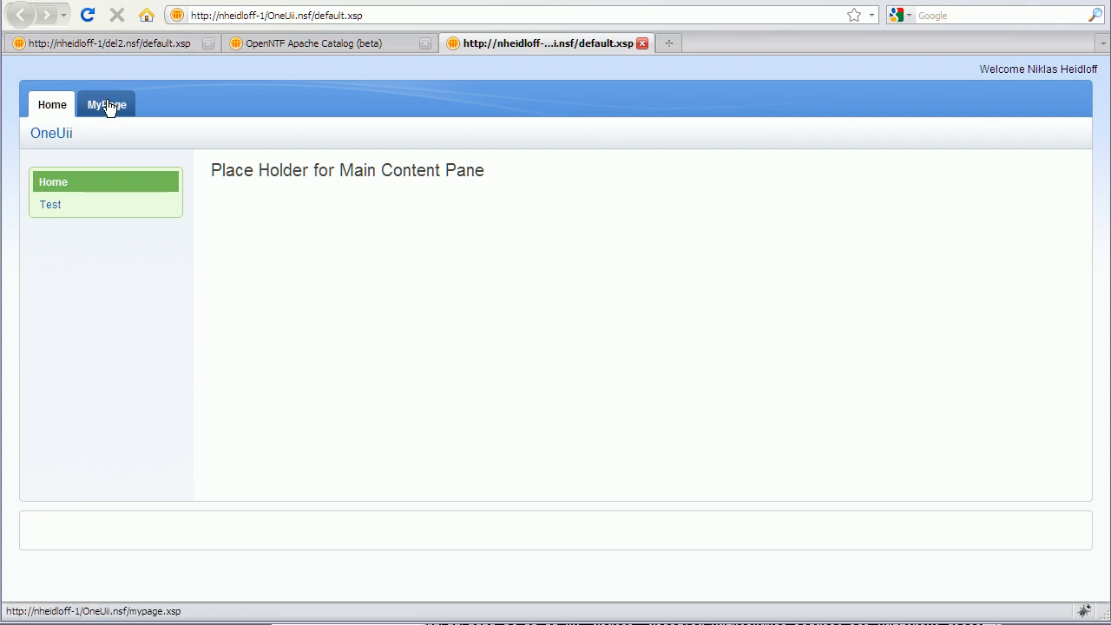
Load the MyPage page of the OneUii app showing the Test text.
click(106, 104)
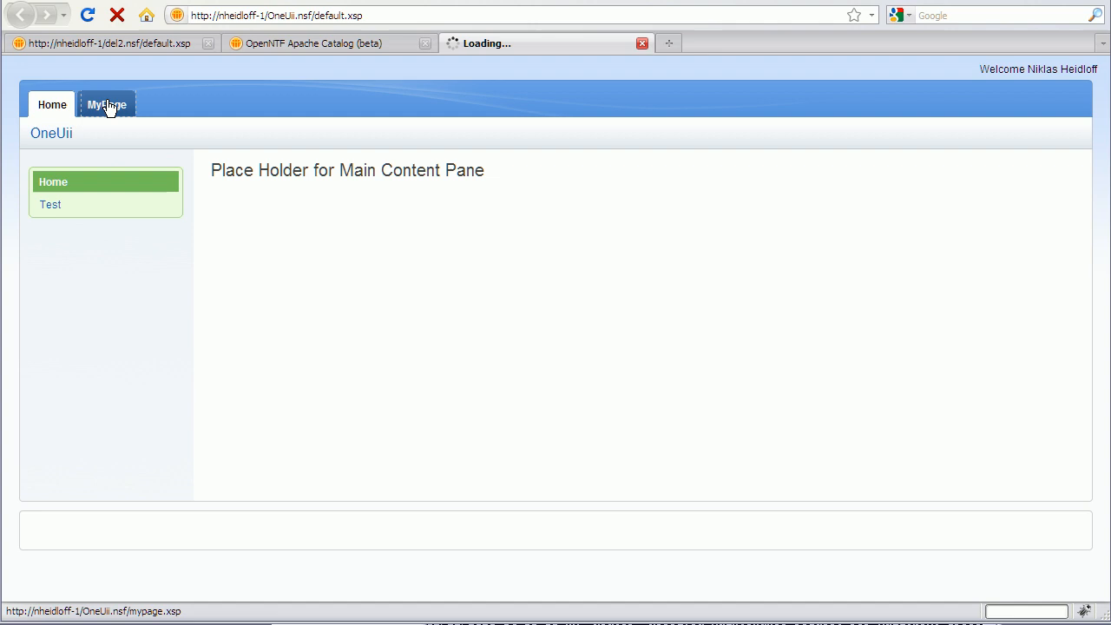
click(106, 104)
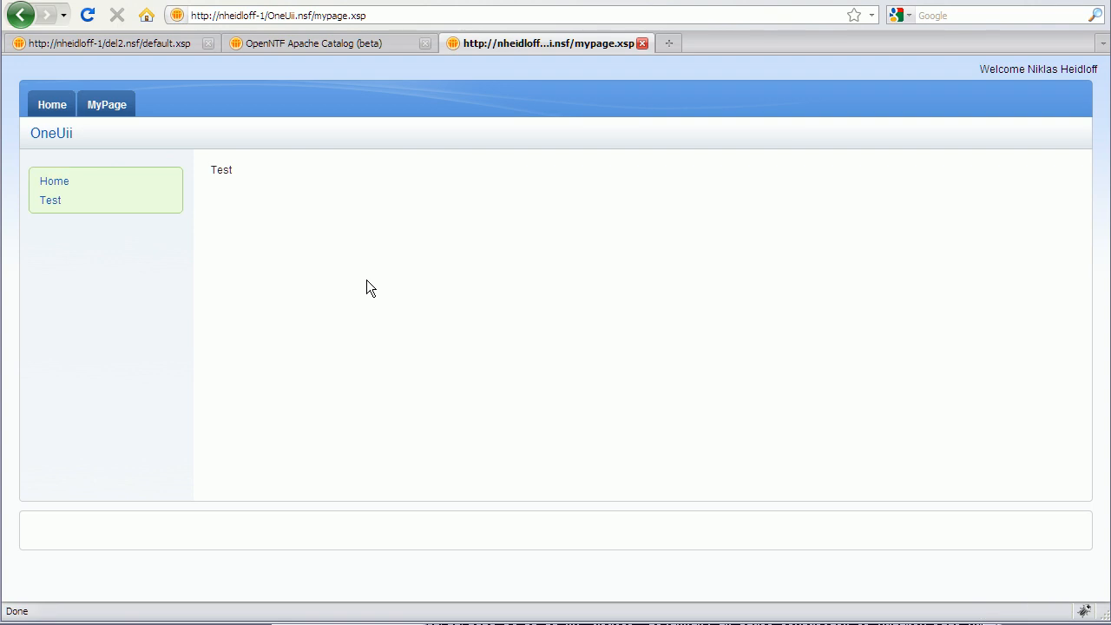
mouse_move(337, 283)
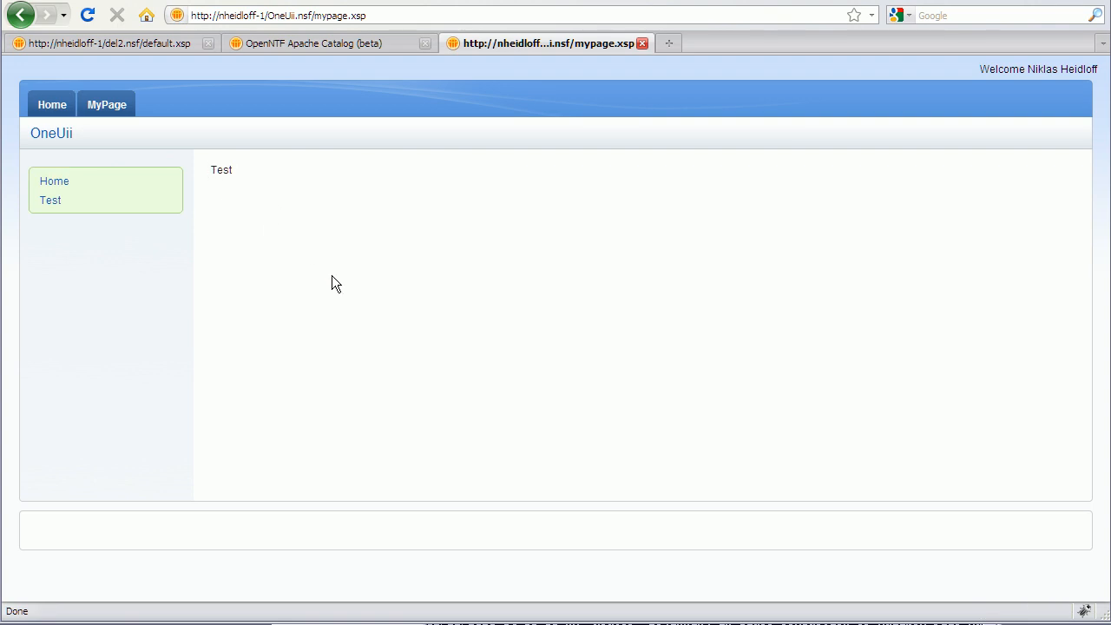
mouse_move(365, 409)
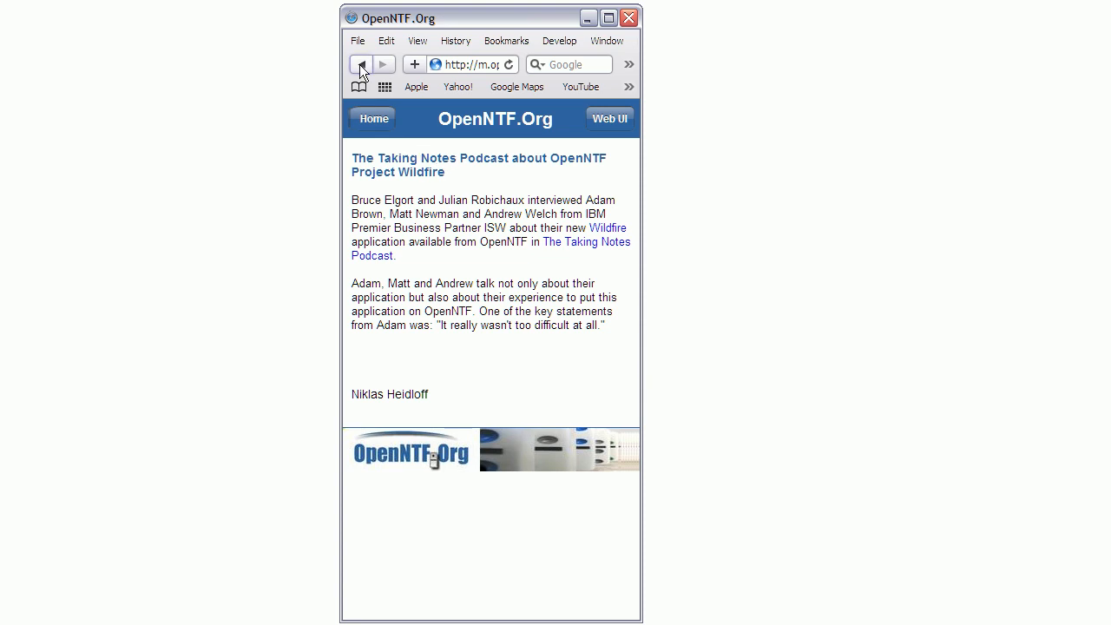
Return to the OpenNTF news list and load more entries twice.
click(361, 63)
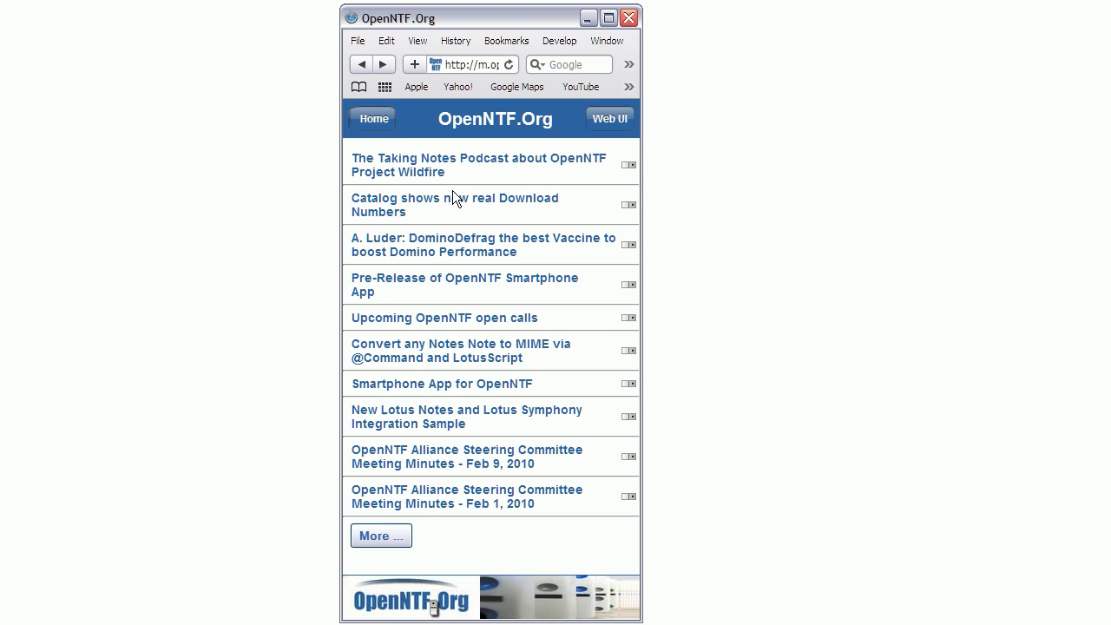
mouse_move(519, 384)
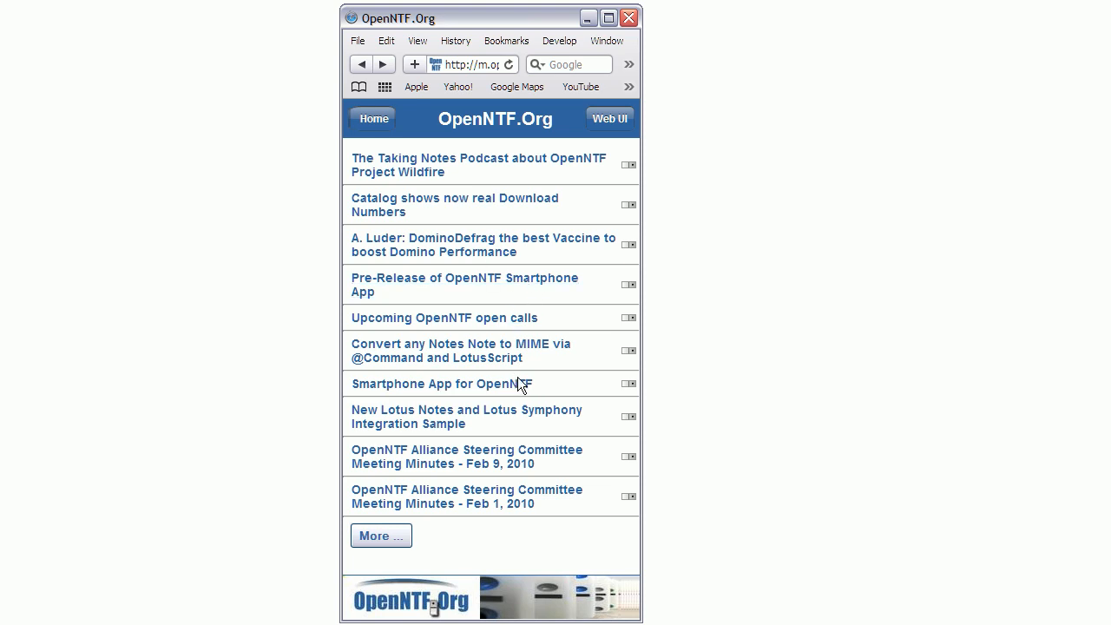
mouse_move(438, 534)
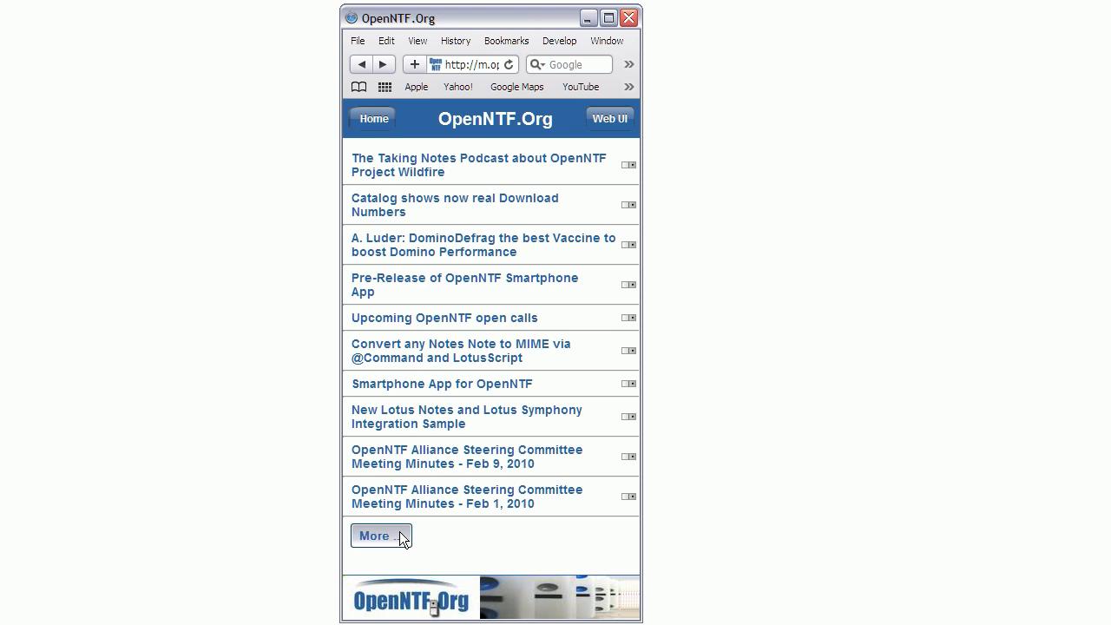
click(374, 536)
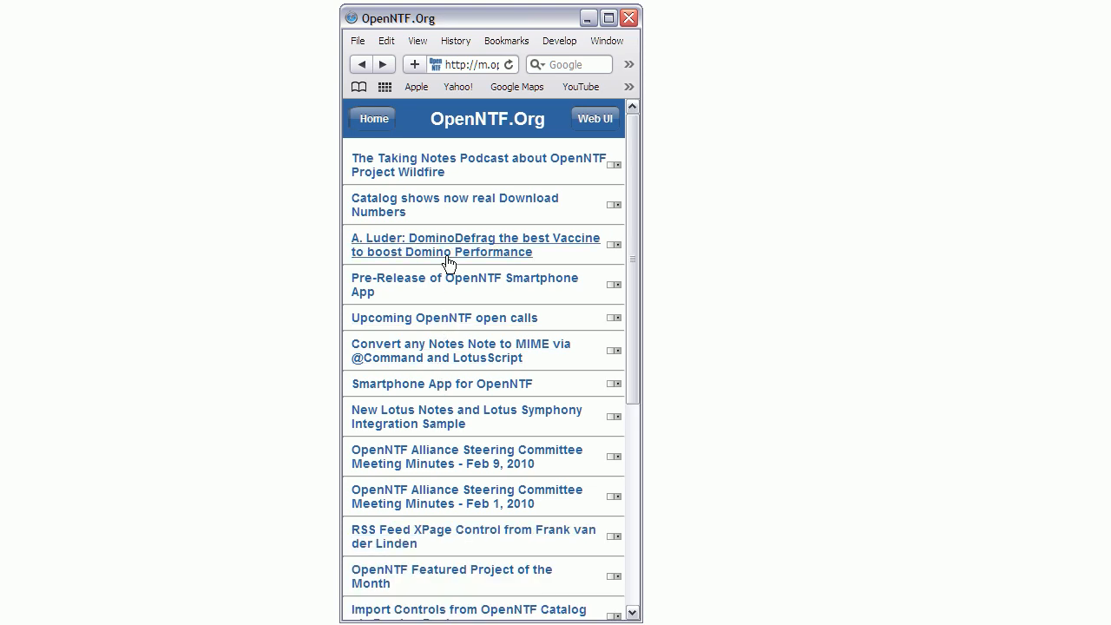
scroll(down, 3)
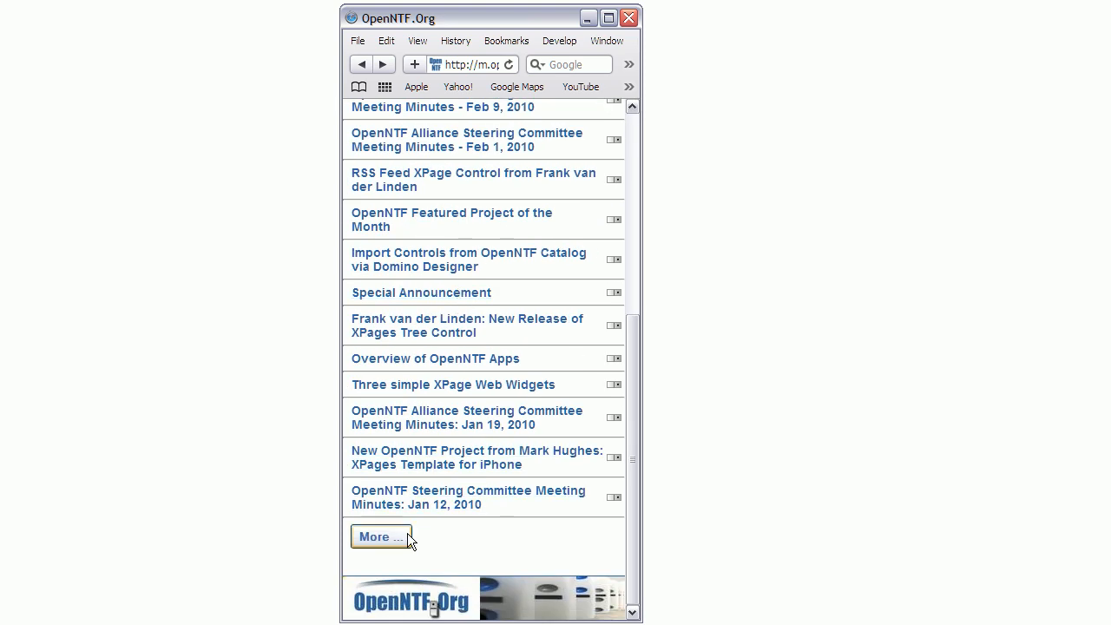
click(381, 537)
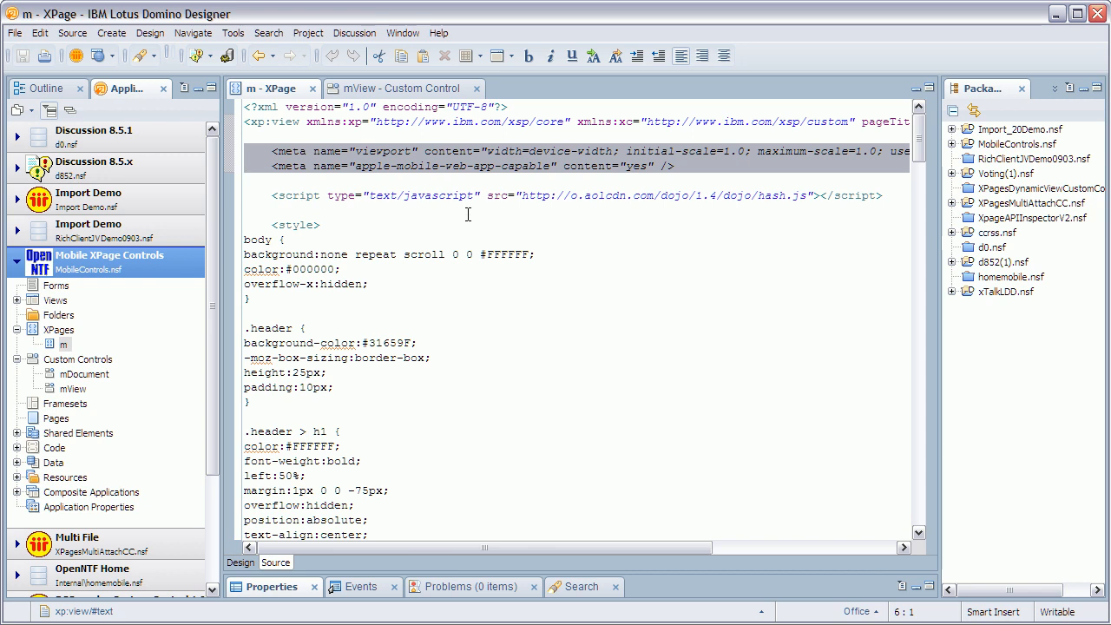
Mark the hash.js reference in the XPage source, then view the mView custom control source.
double_click(772, 195)
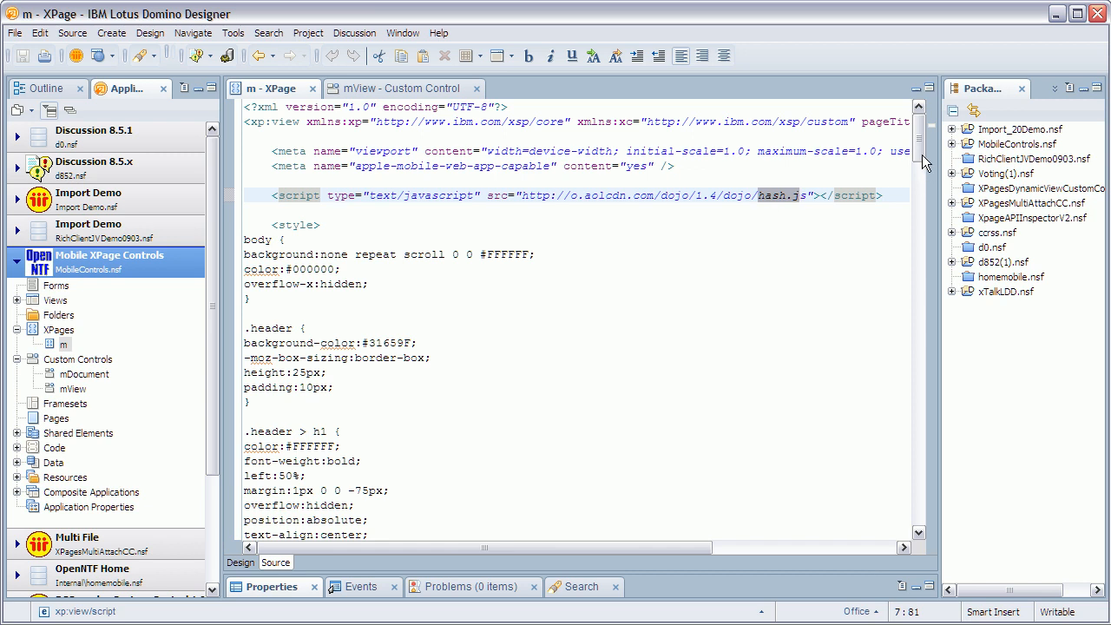
scroll(down, 3)
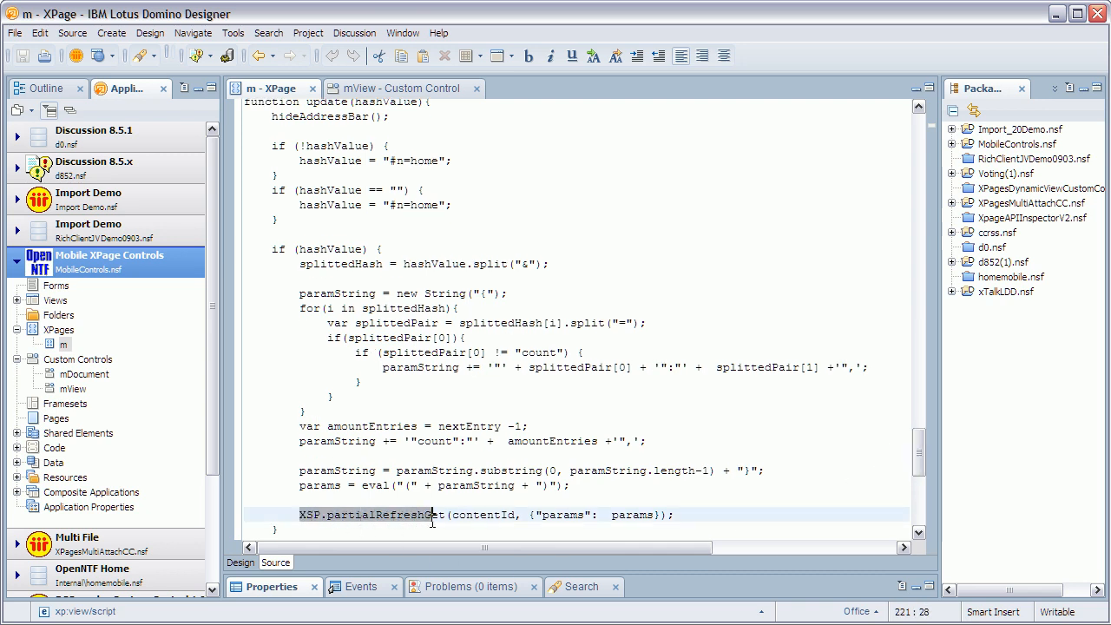
click(431, 514)
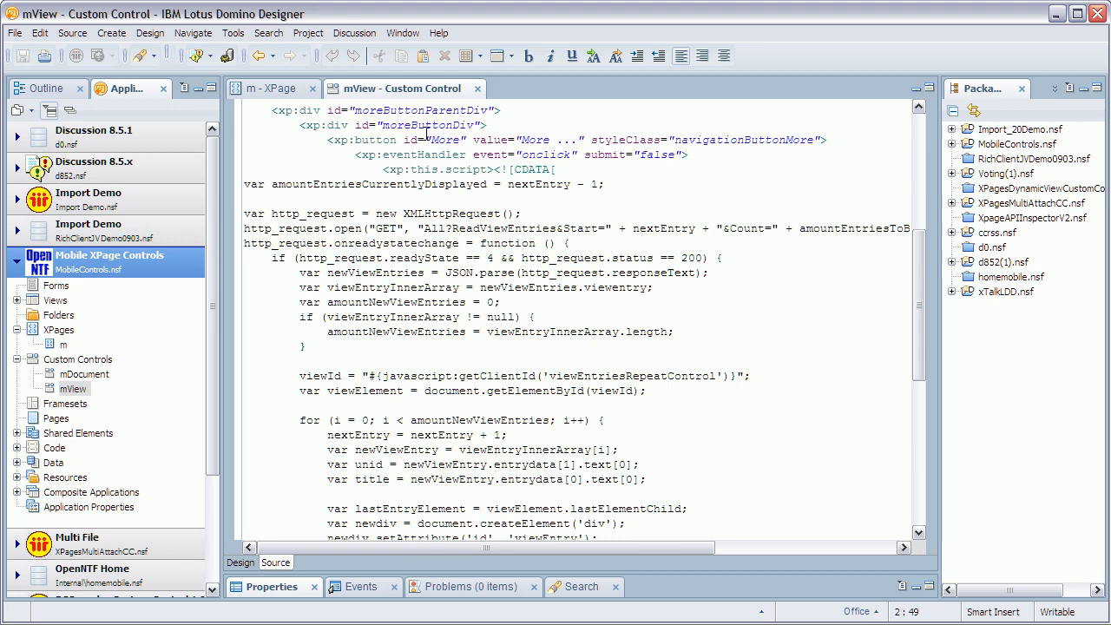
mouse_move(453, 140)
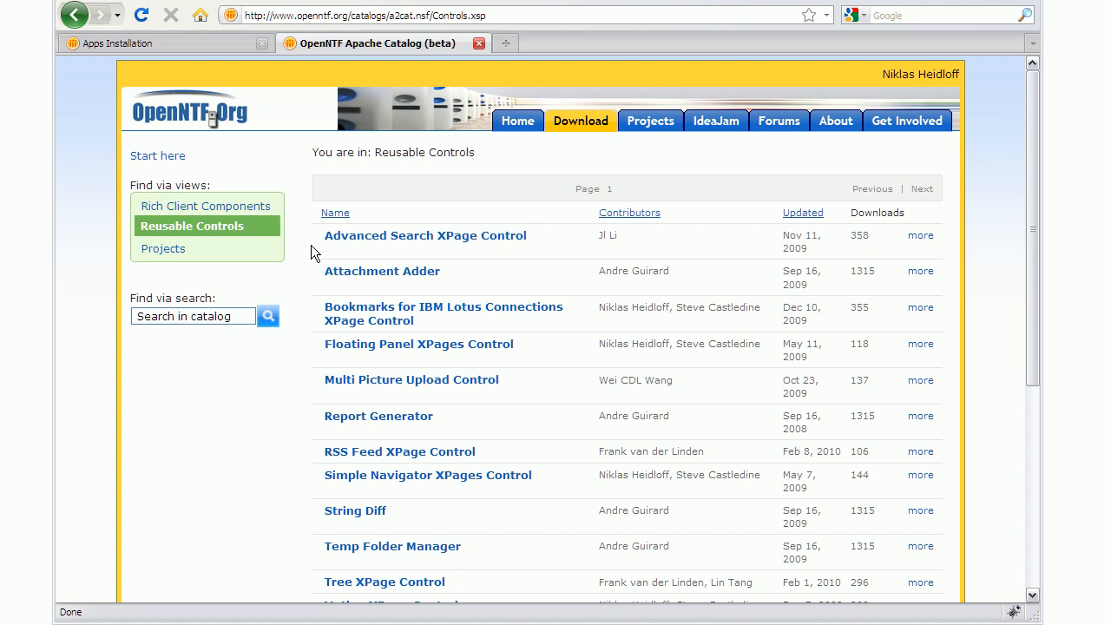
mouse_move(294, 246)
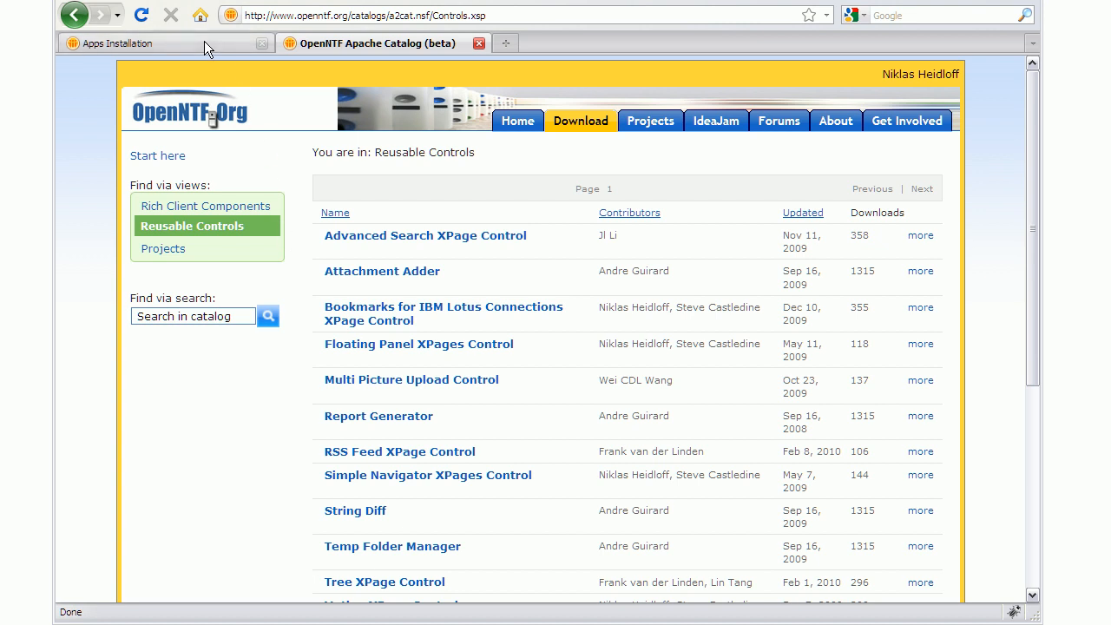
Switch to the Apps Installation page and scroll to its Reusable Controls section.
click(117, 43)
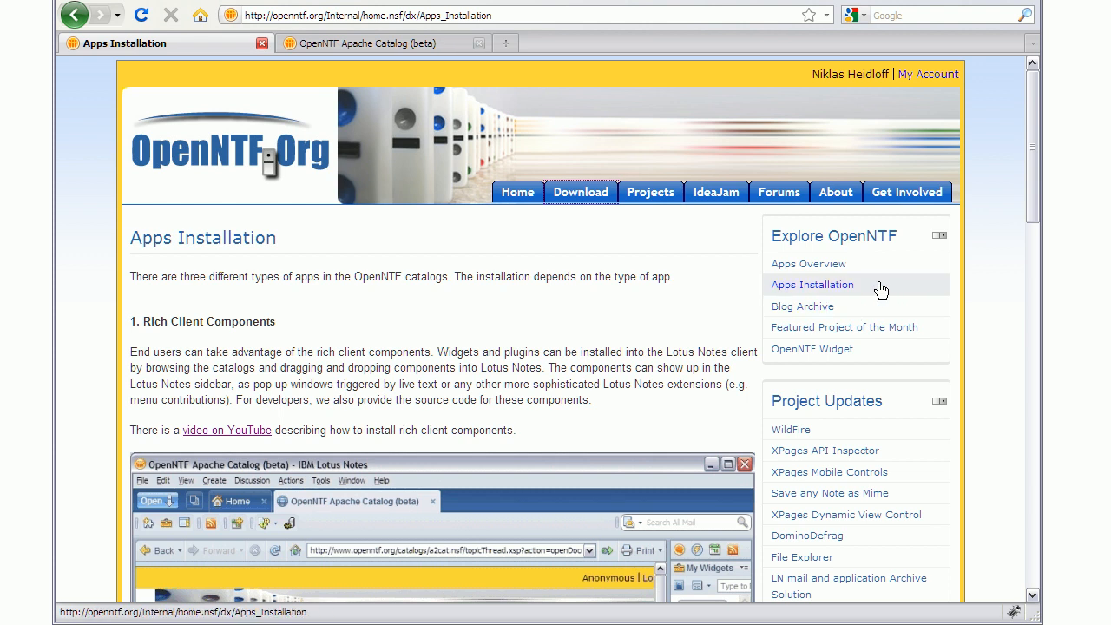
mouse_move(813, 289)
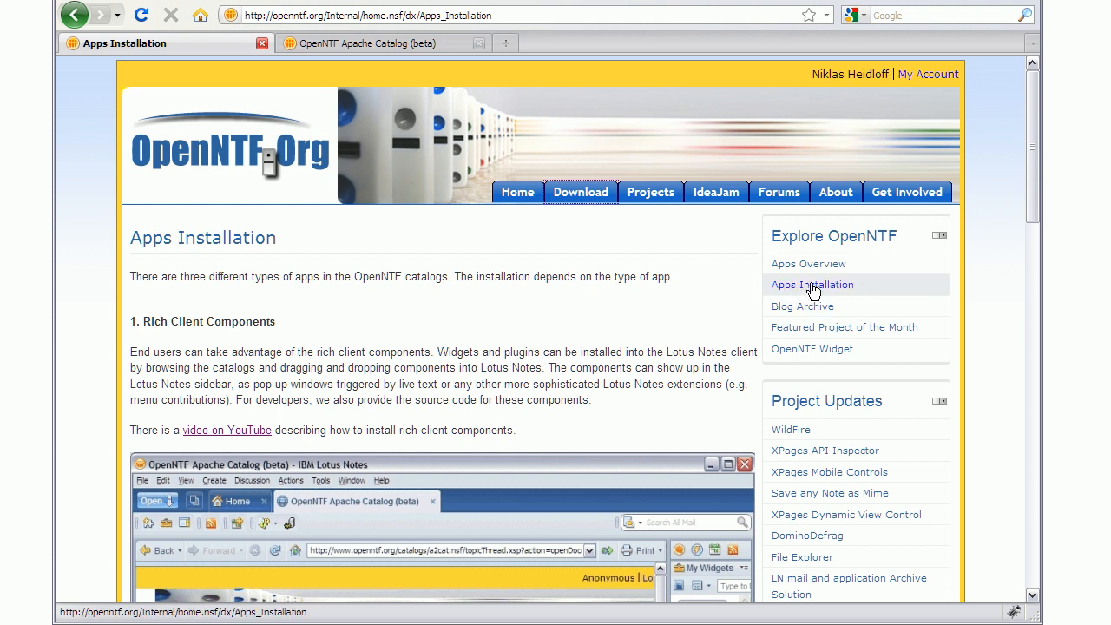
scroll(down, 3)
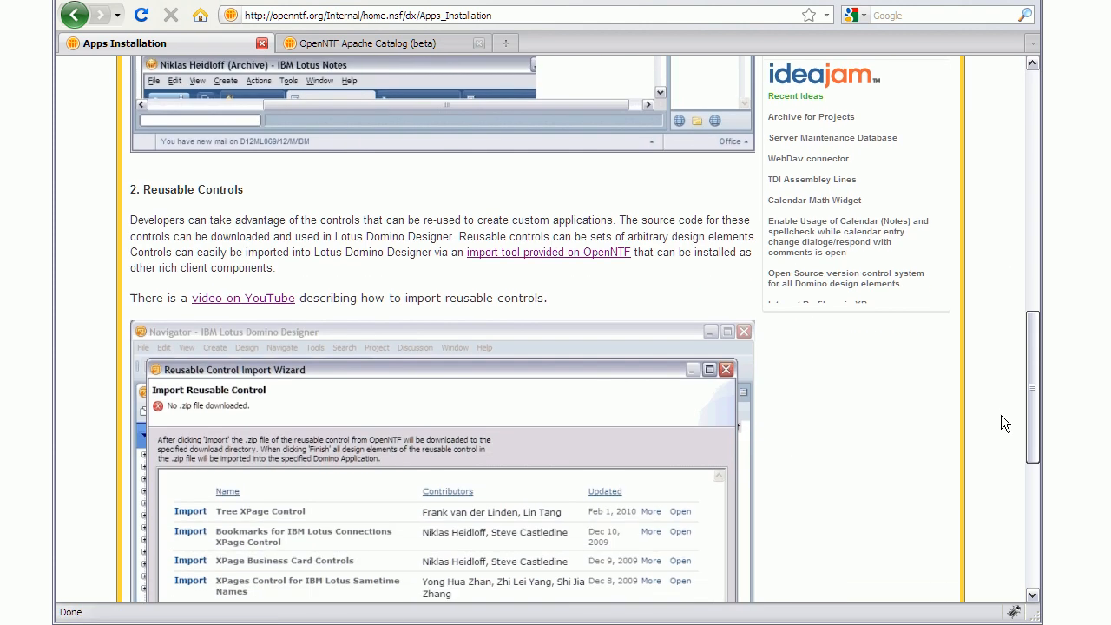
scroll(down, 3)
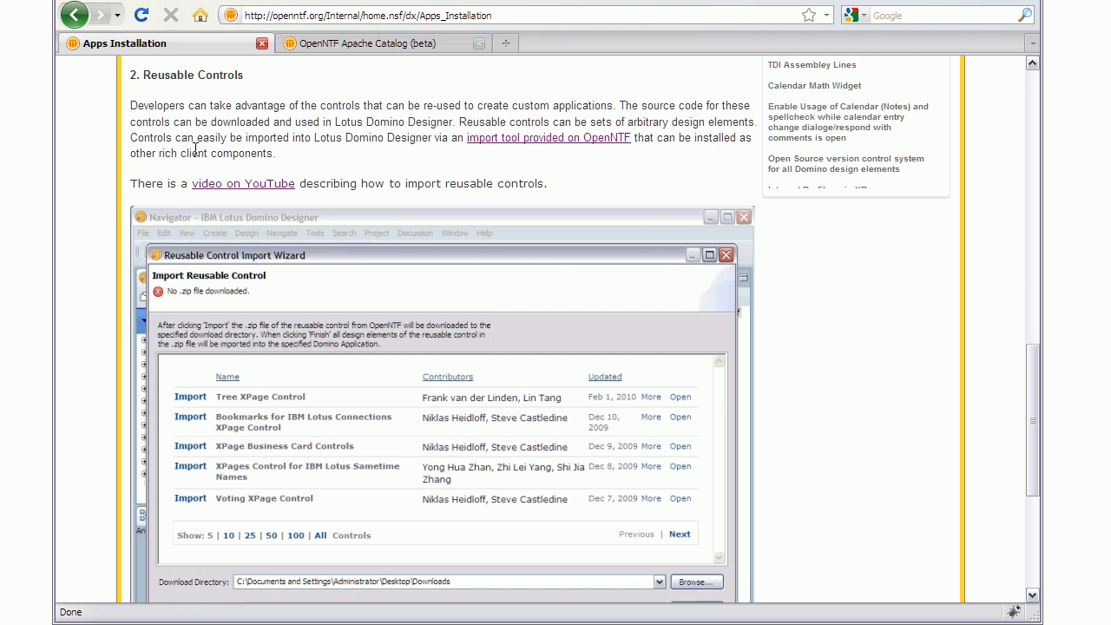
mouse_move(414, 278)
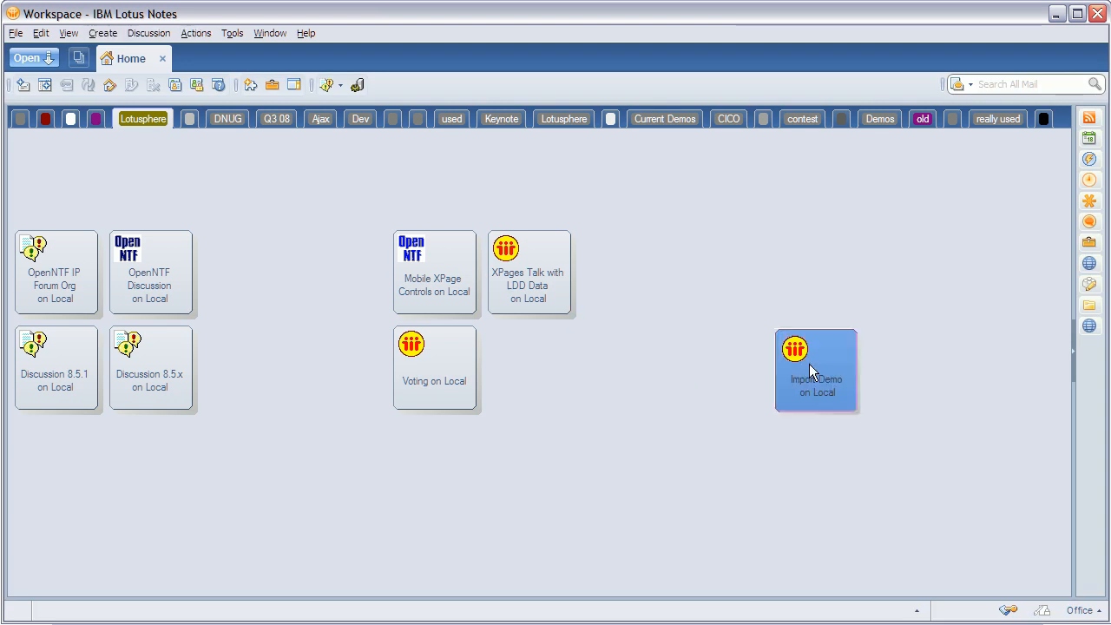
From Import_20Demo.nsf, choose Reusable Control from OpenNTF and advance to the control list.
double_click(816, 370)
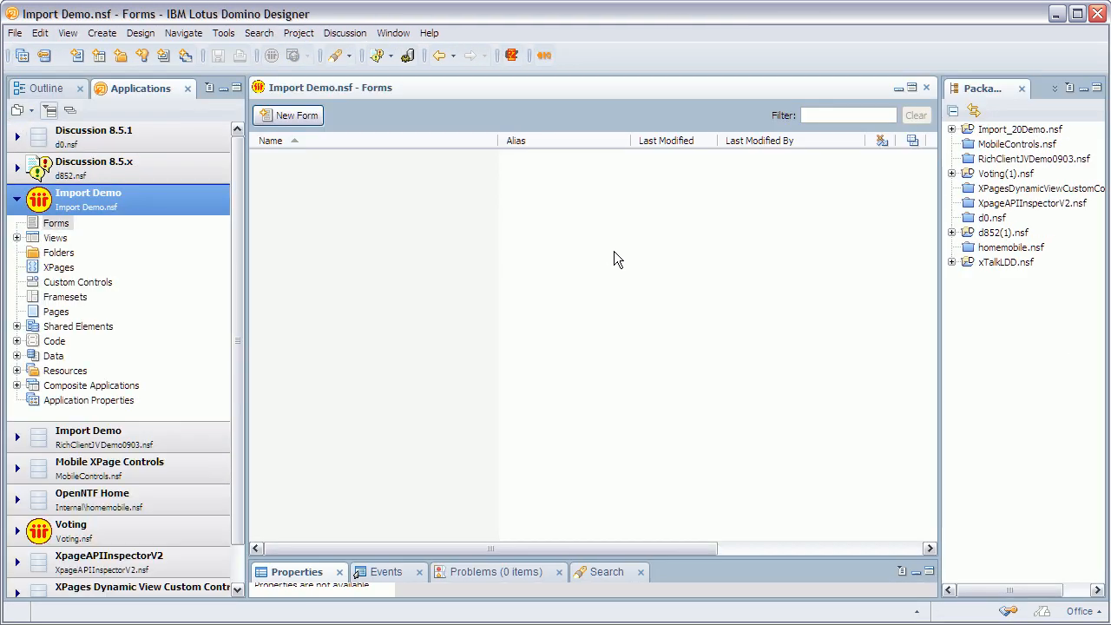
mouse_move(1011, 144)
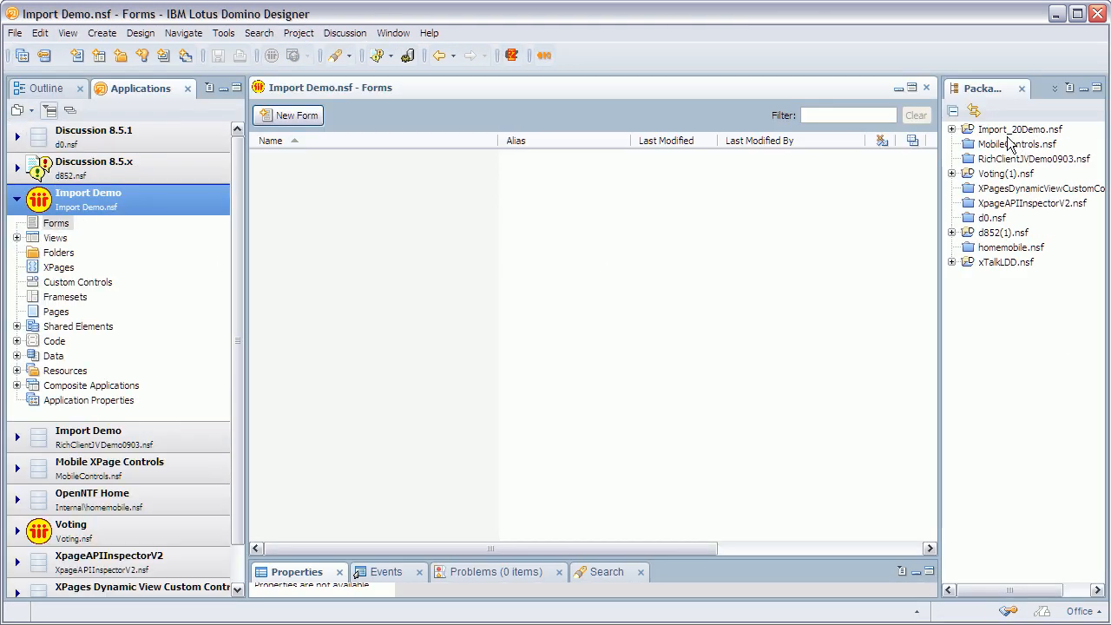
right_click(1020, 129)
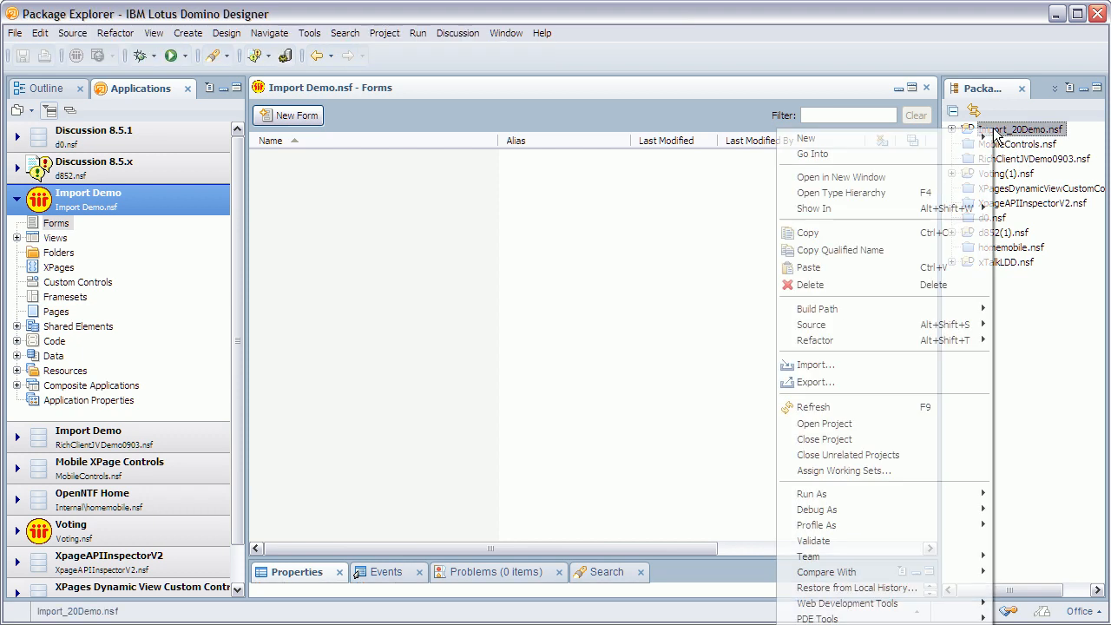
mouse_move(848, 454)
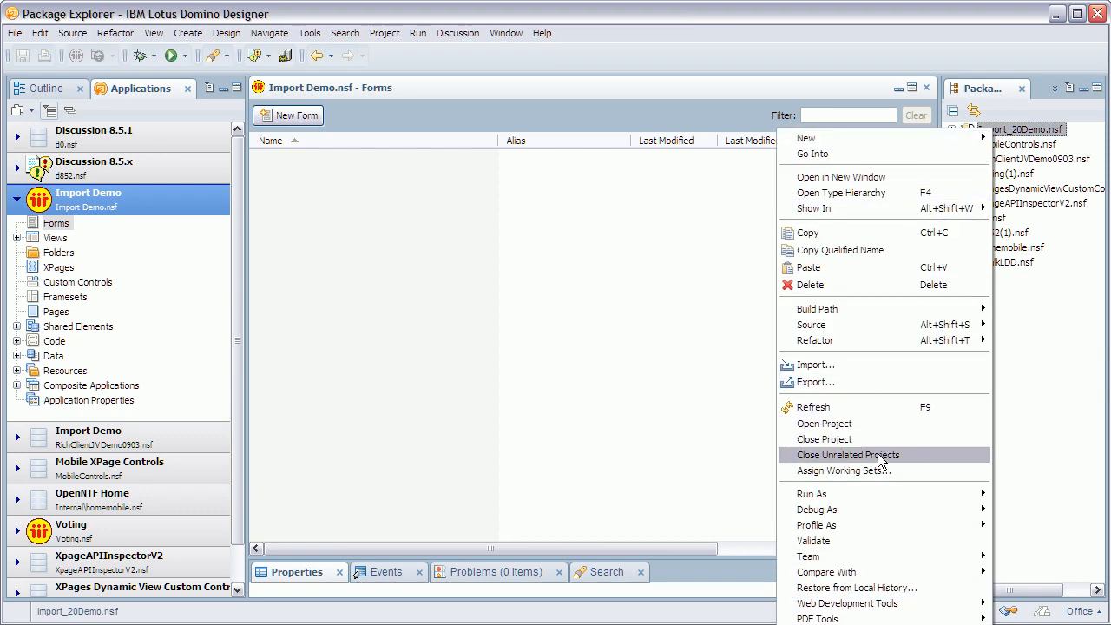
click(816, 364)
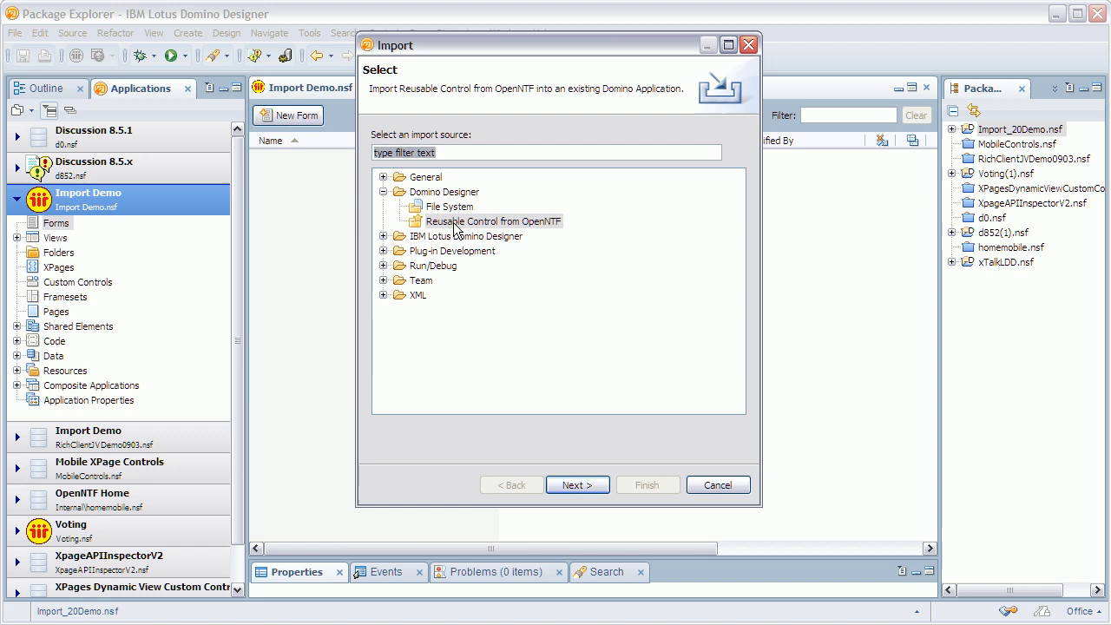
click(577, 484)
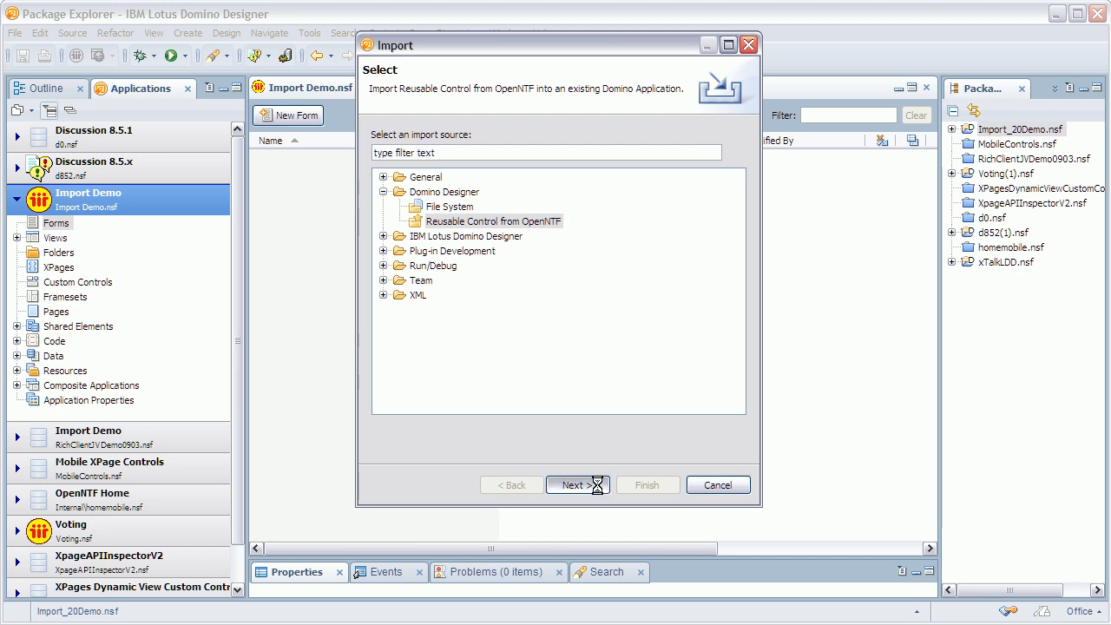
click(572, 484)
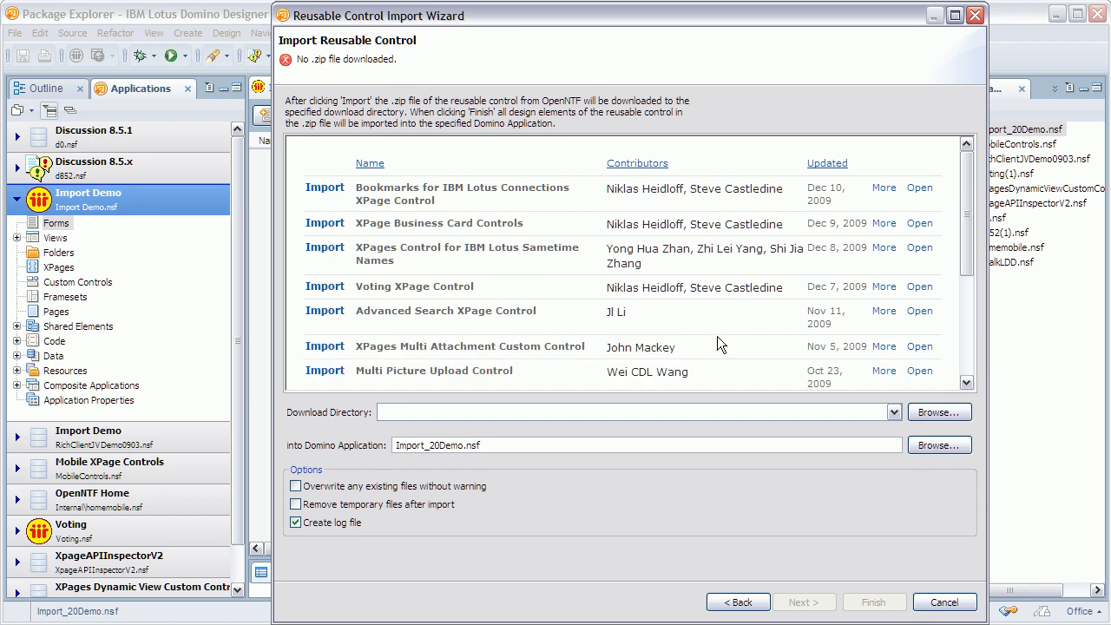
Set the download directory to Desktop\Downloads and download the XPage Business Card Controls.
click(938, 412)
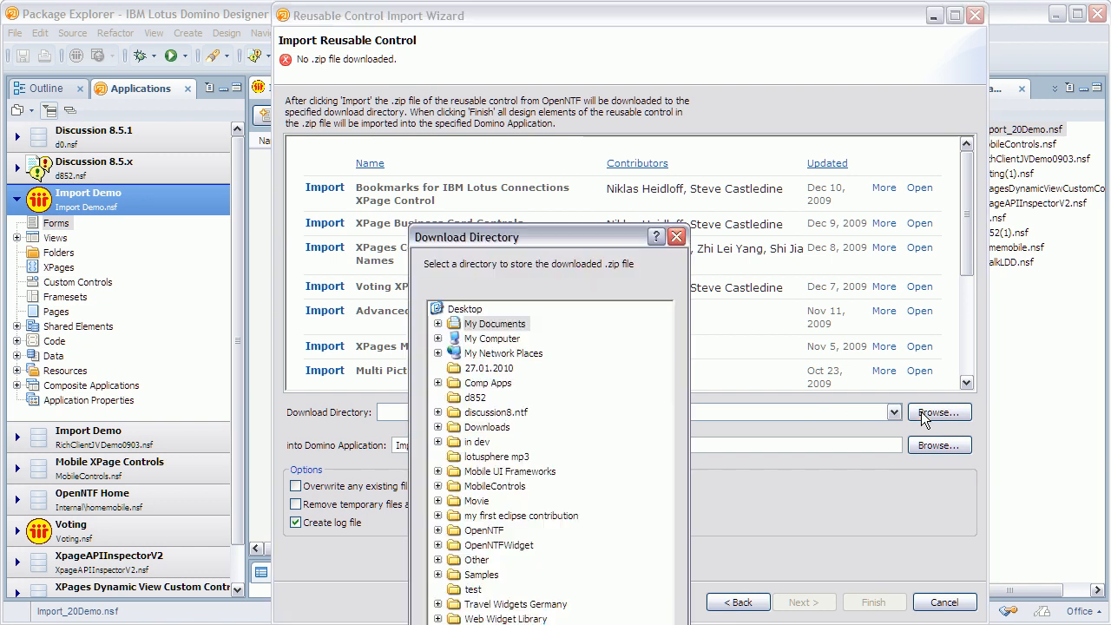
click(438, 426)
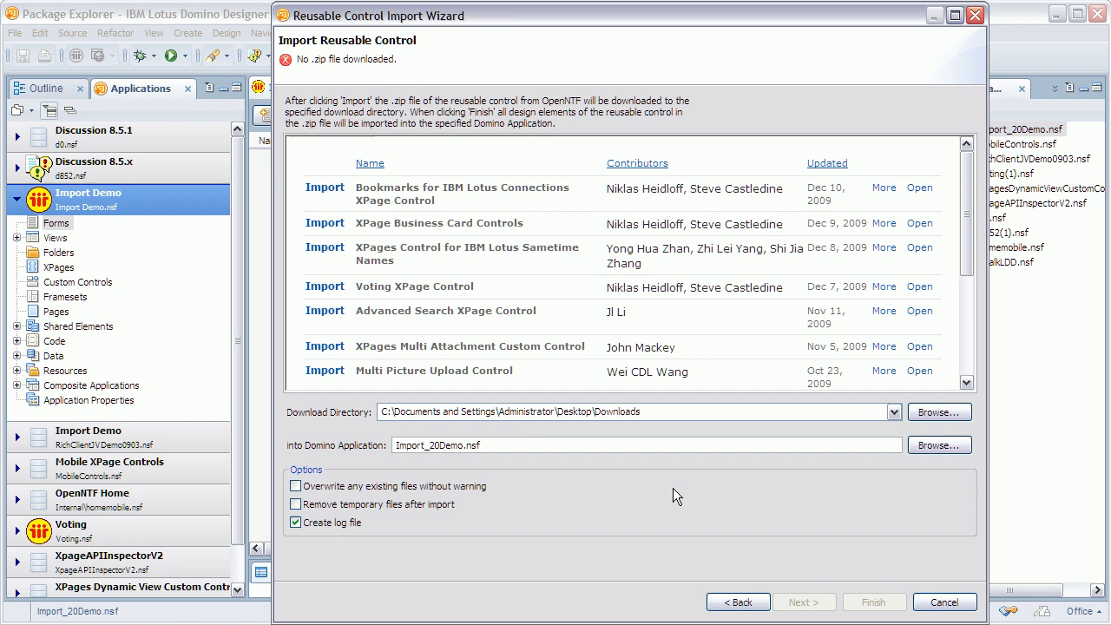
mouse_move(370, 237)
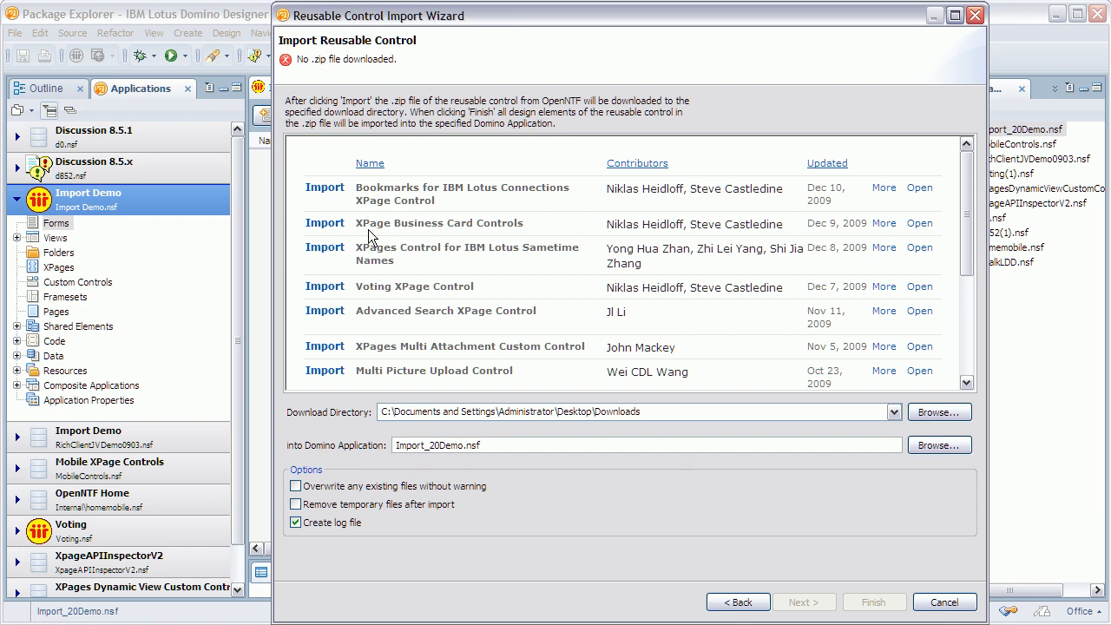
mouse_move(503, 218)
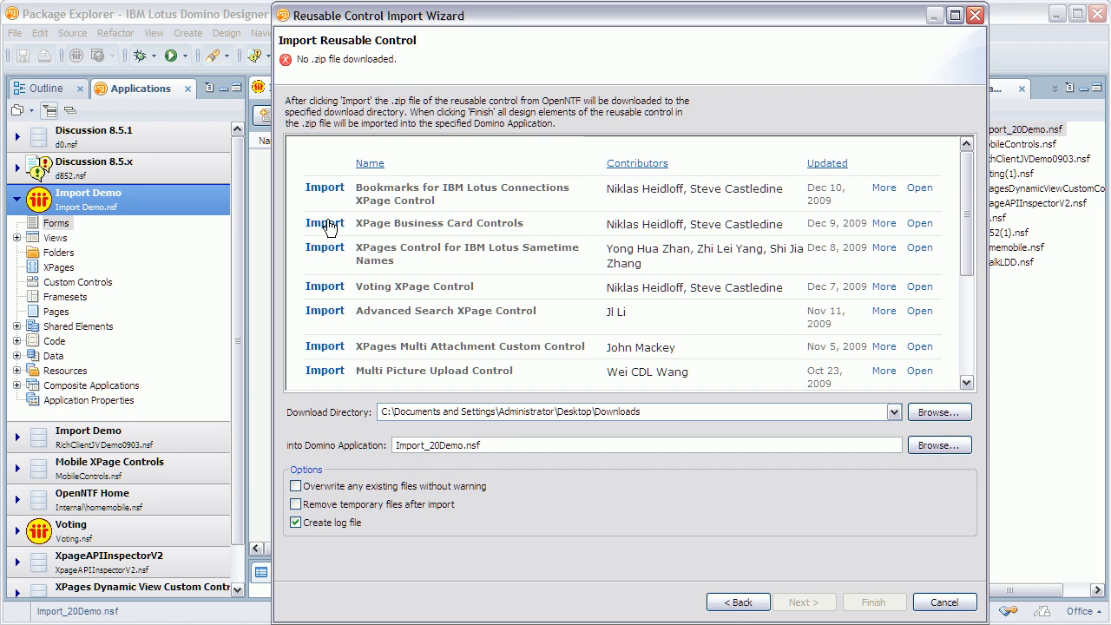
click(325, 224)
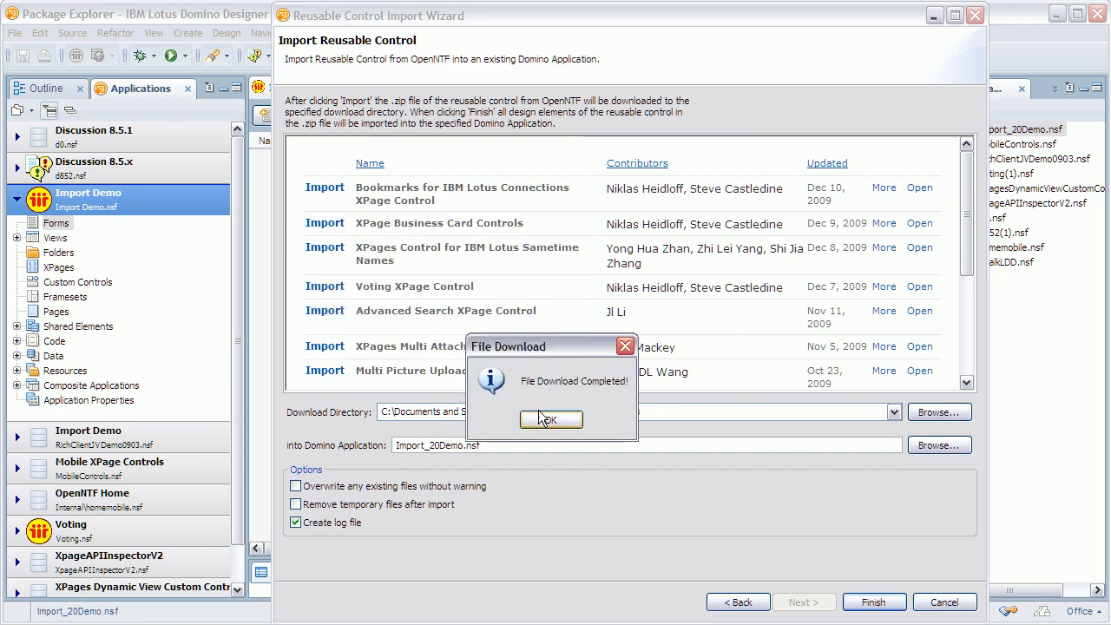
click(550, 419)
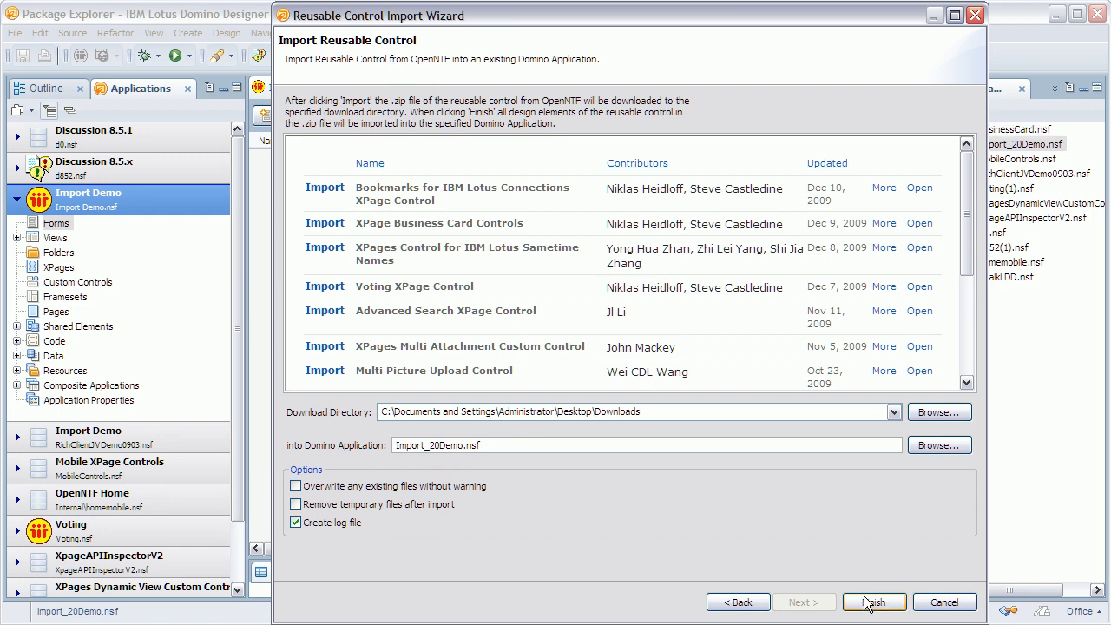
Finish importing BusinessCard.nsf into Import_20Demo.nsf and confirm success.
click(874, 601)
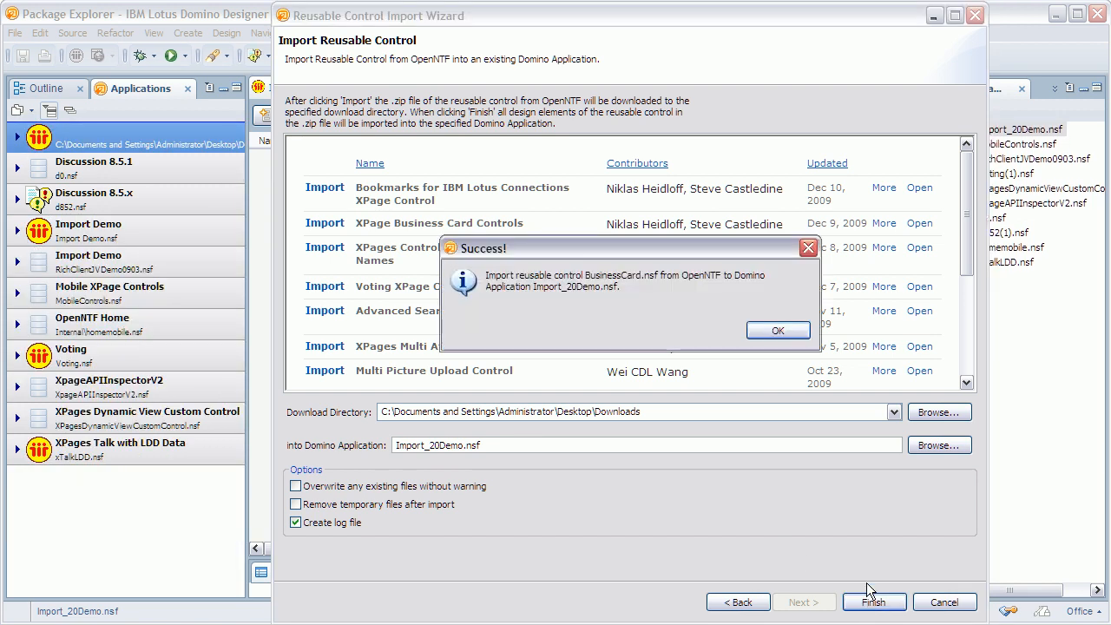
click(778, 330)
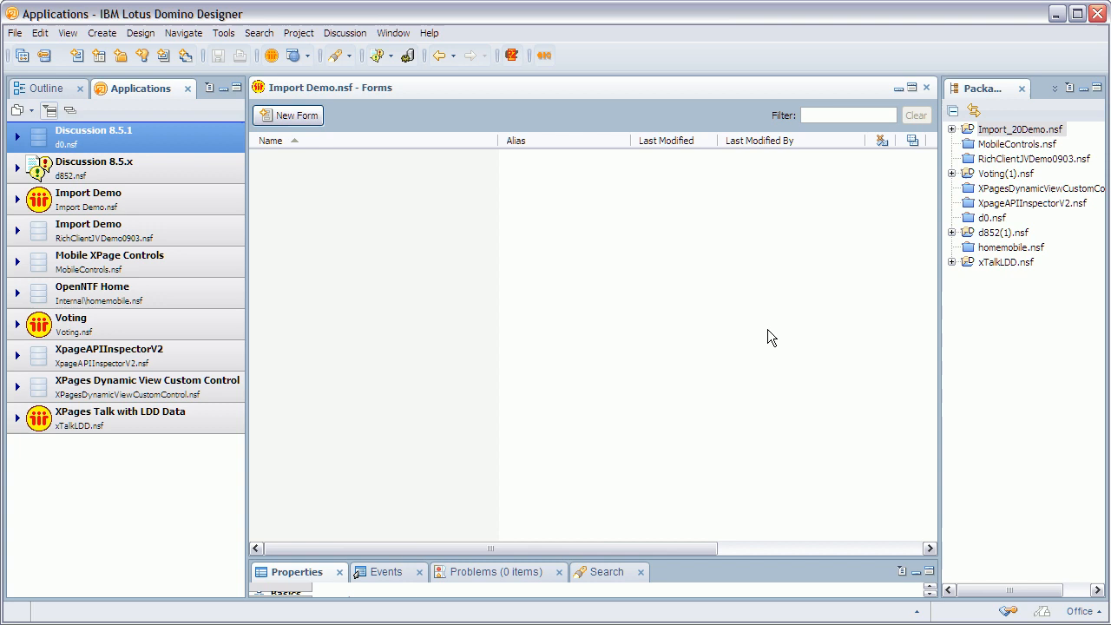
mouse_move(18, 201)
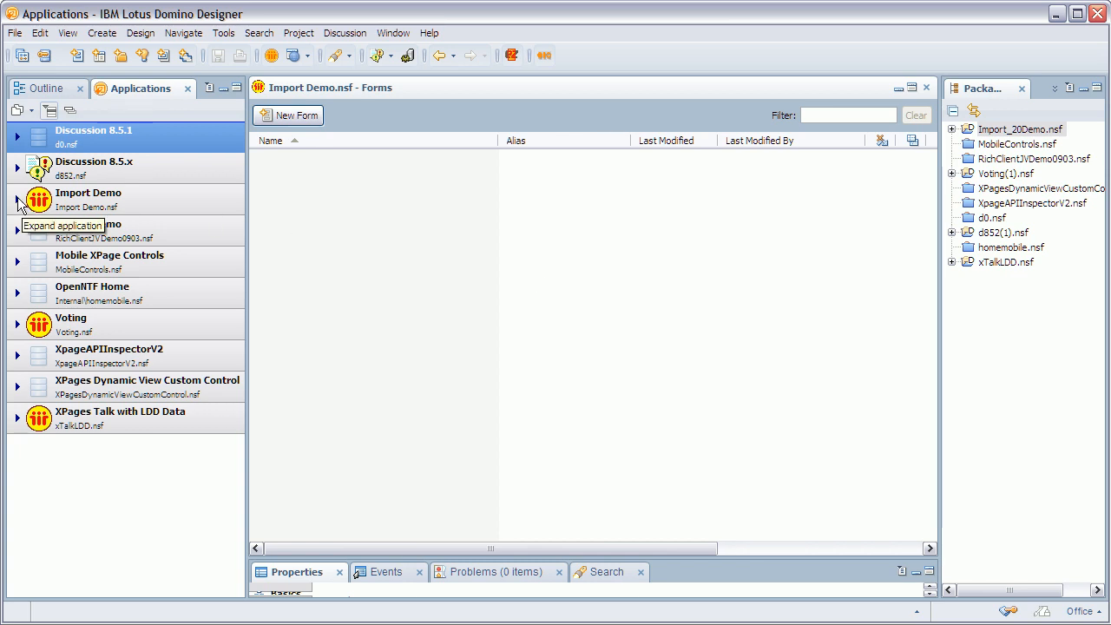
Show ccInlineBusinessCard and ccPopUpBusinessCard under Import Demo, then preview TestInline.xsp in the browser.
click(15, 193)
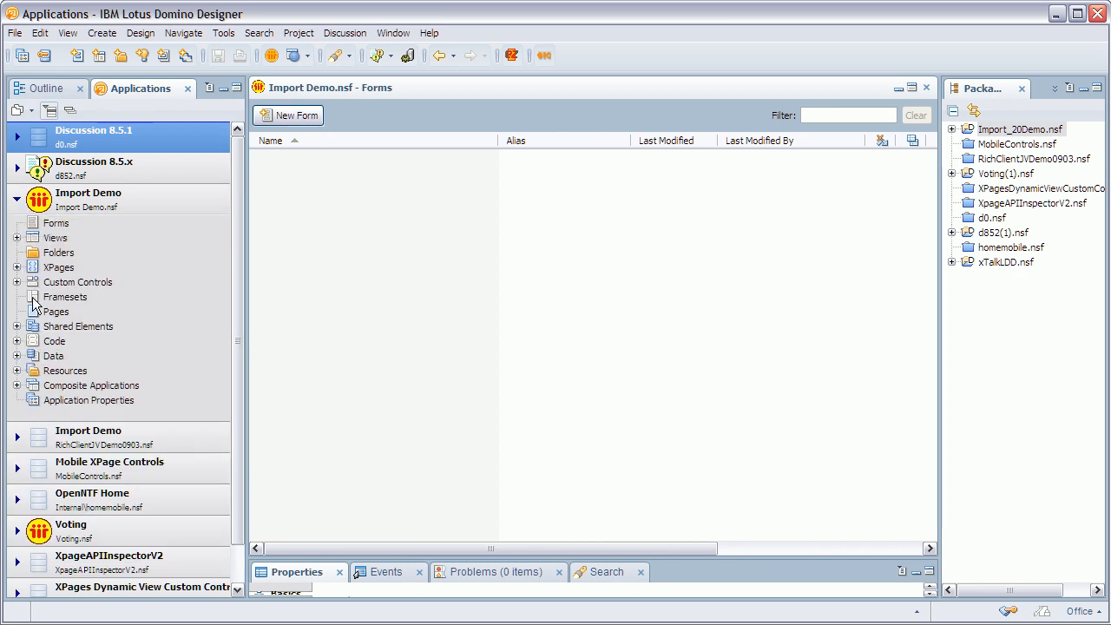
click(16, 282)
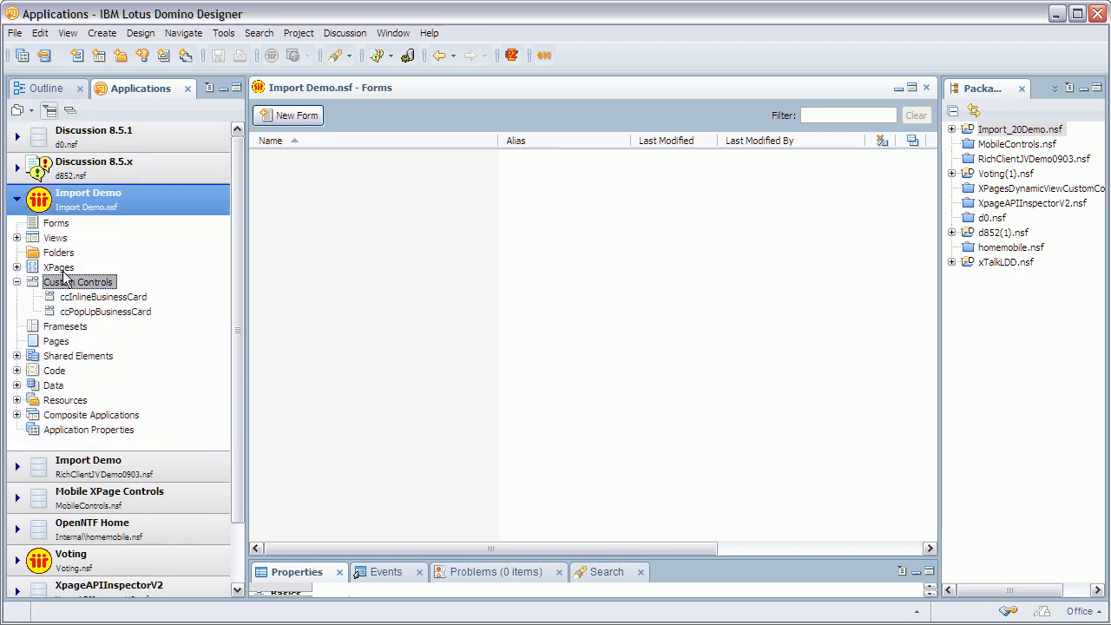
click(59, 267)
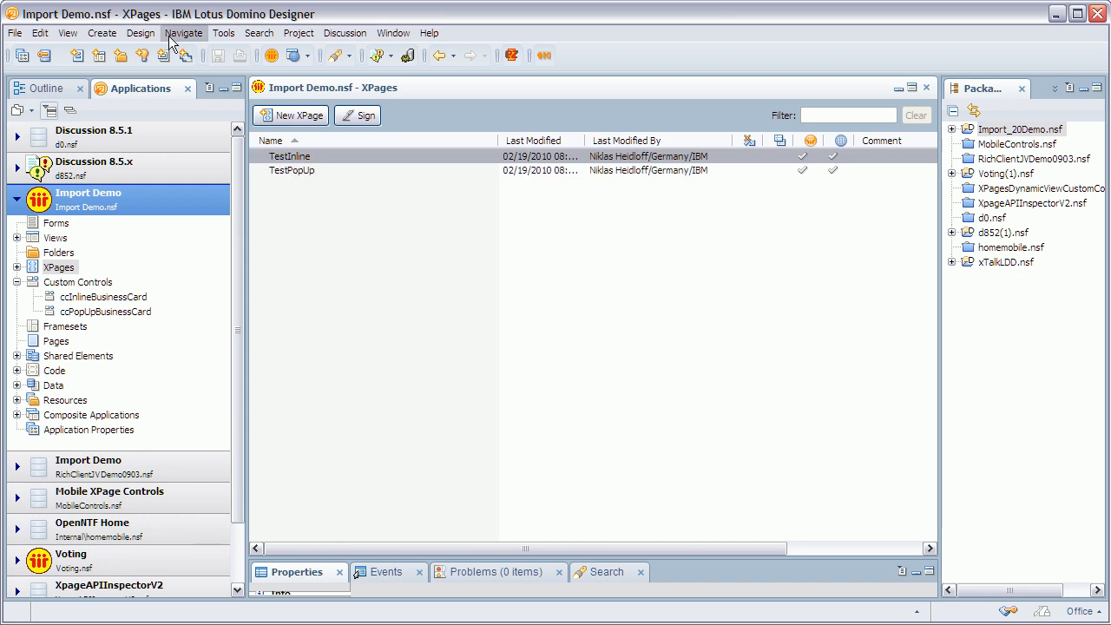
click(141, 33)
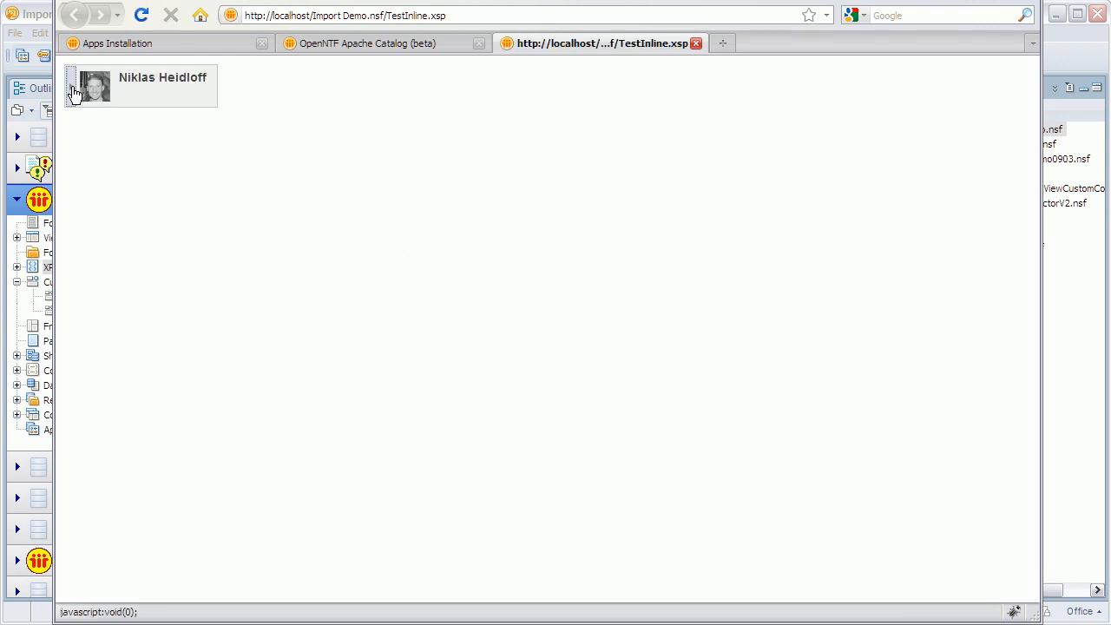
Vote 8.5 on Voting.xsp, go back and vote 8.0, raising 8.0 to three votes on Results.xsp.
click(94, 85)
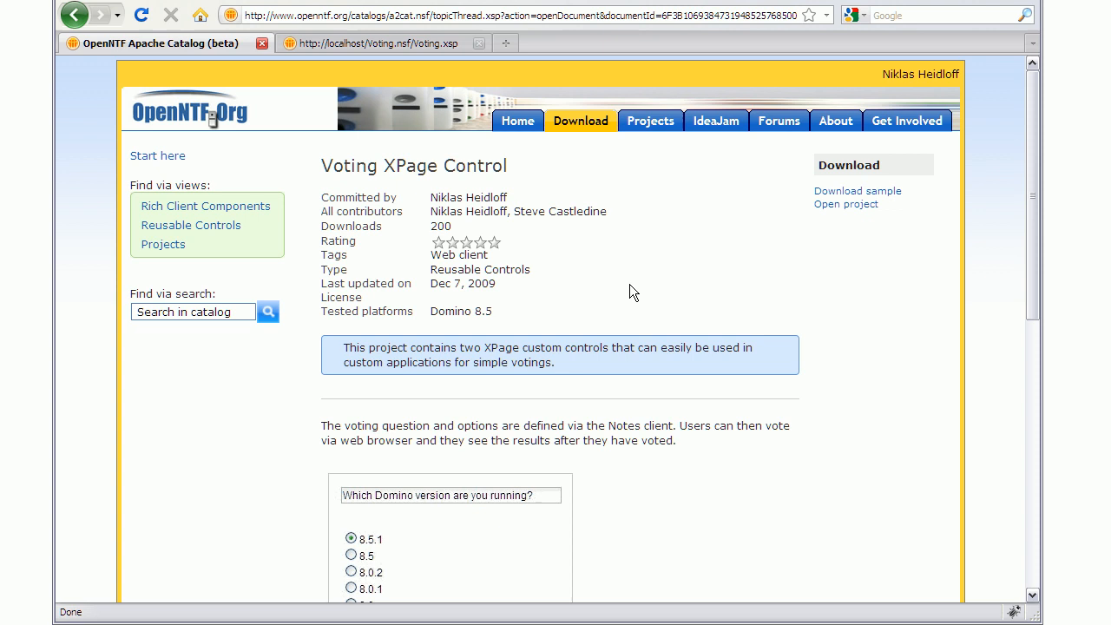
mouse_move(413, 66)
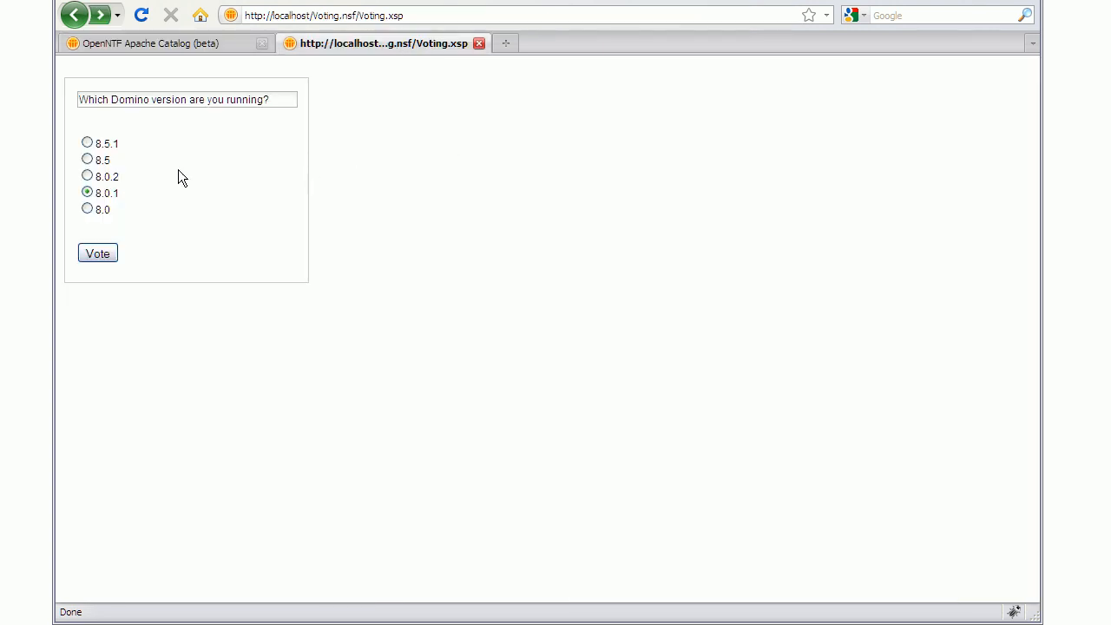
click(87, 159)
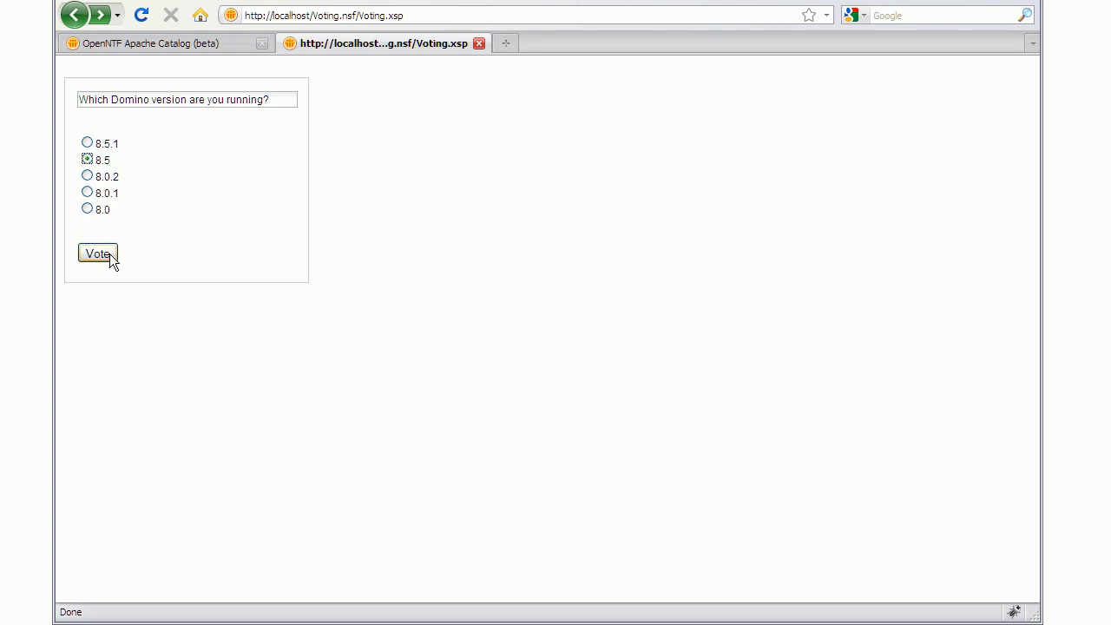
click(99, 253)
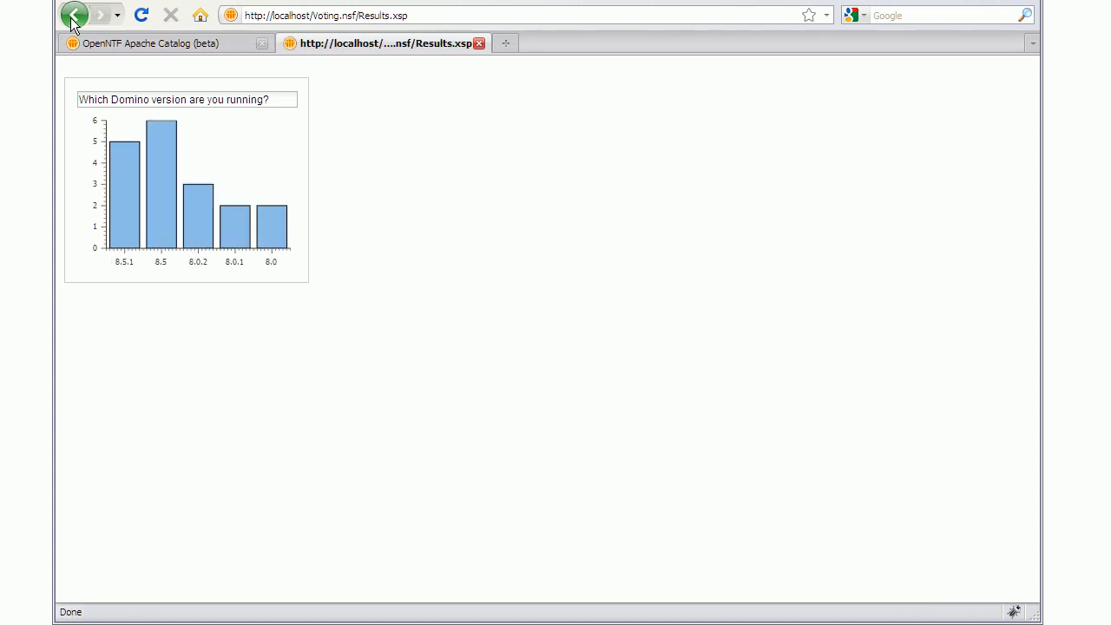
click(74, 14)
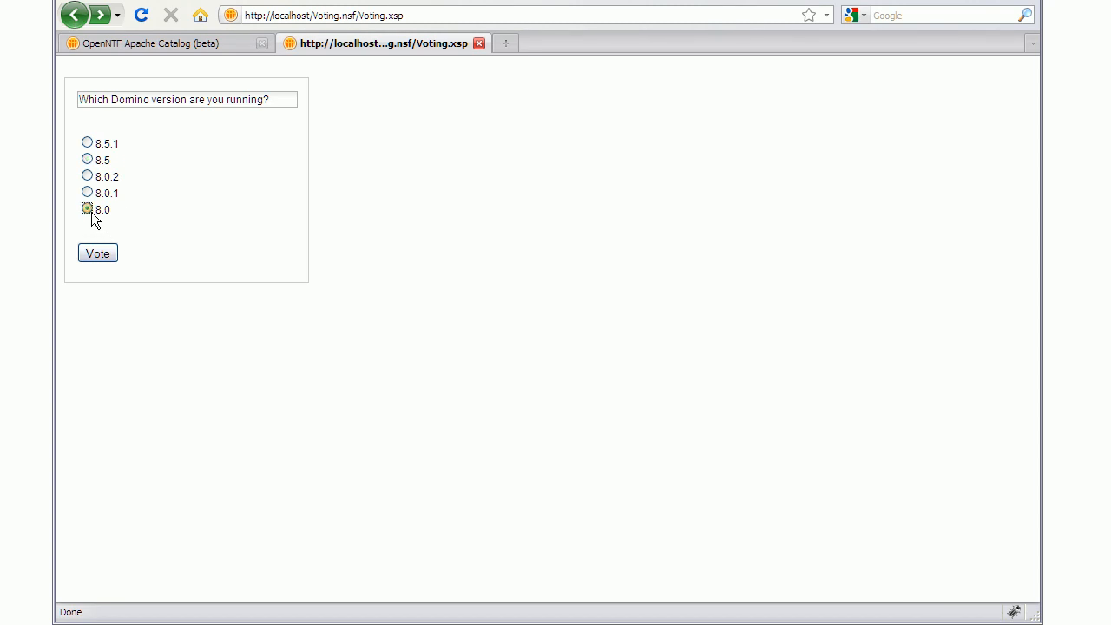
click(97, 253)
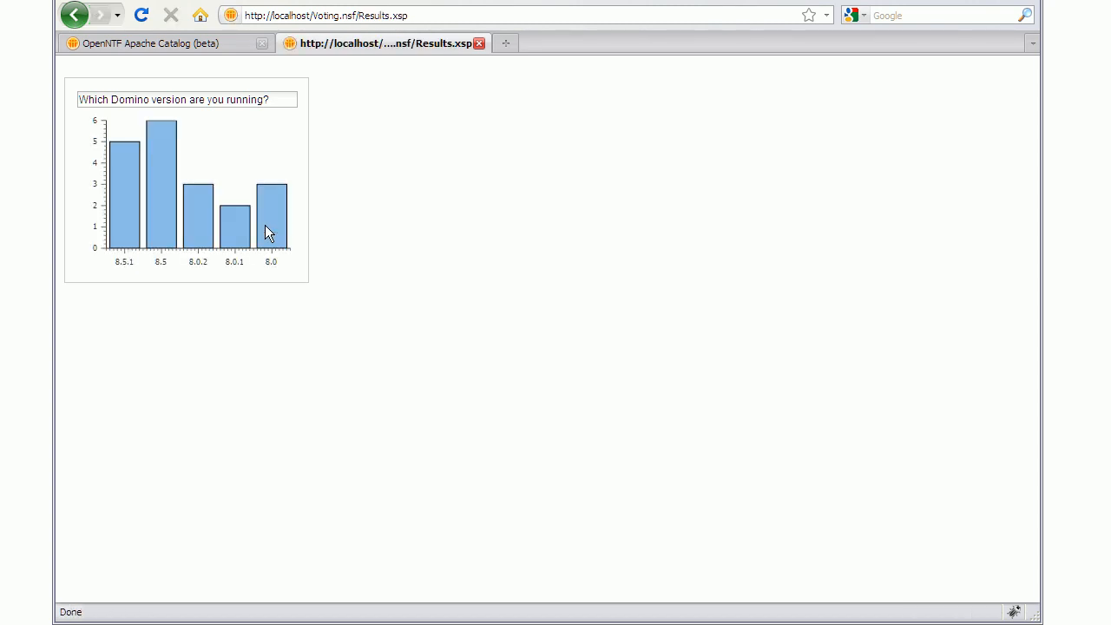
mouse_move(364, 235)
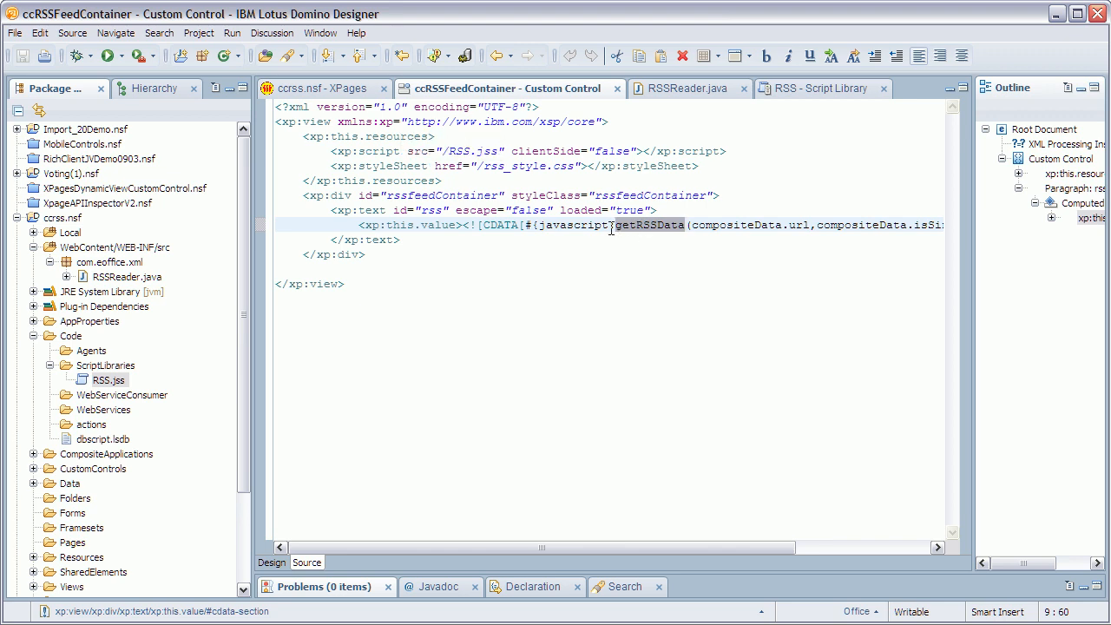
In the RSS script library, locate getRSSData creating the Java com.eoffice.xml.RSSReader class.
click(821, 88)
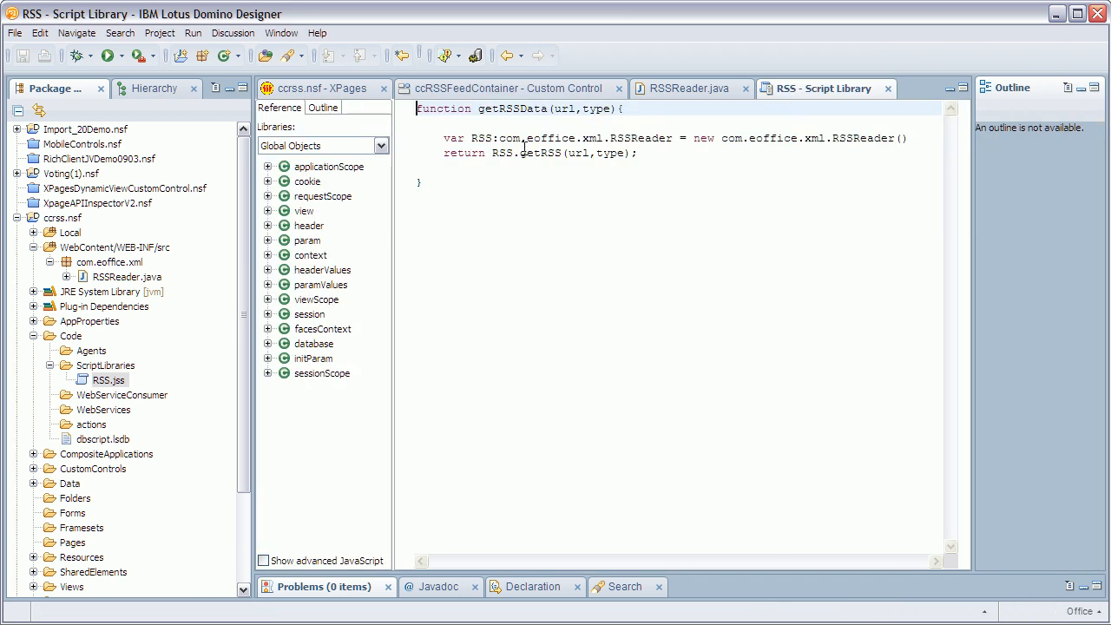
double_click(581, 138)
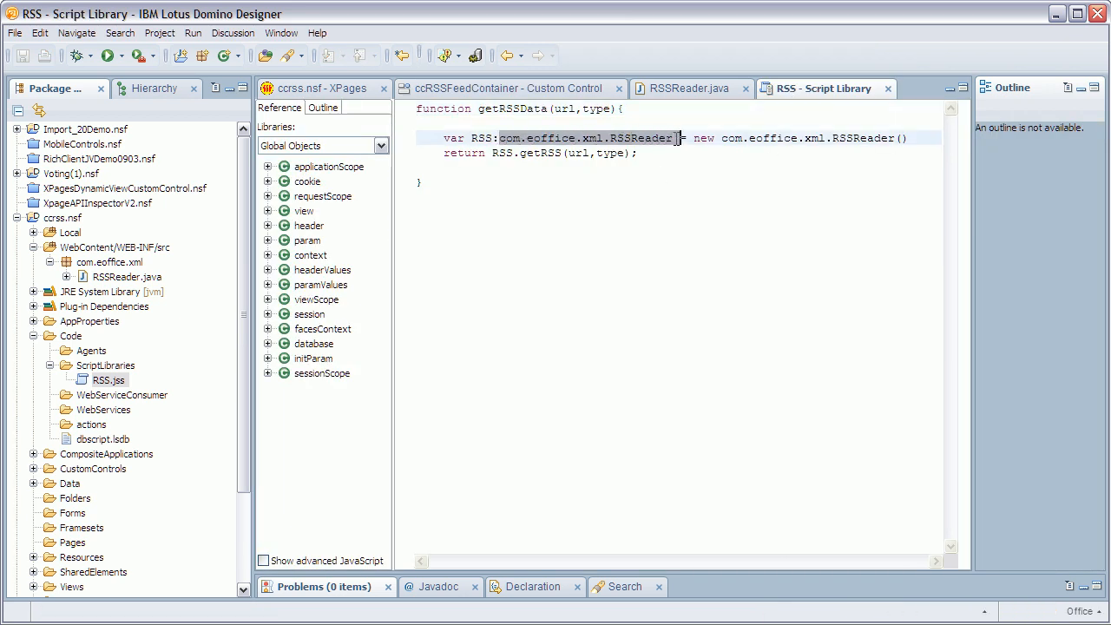
click(686, 87)
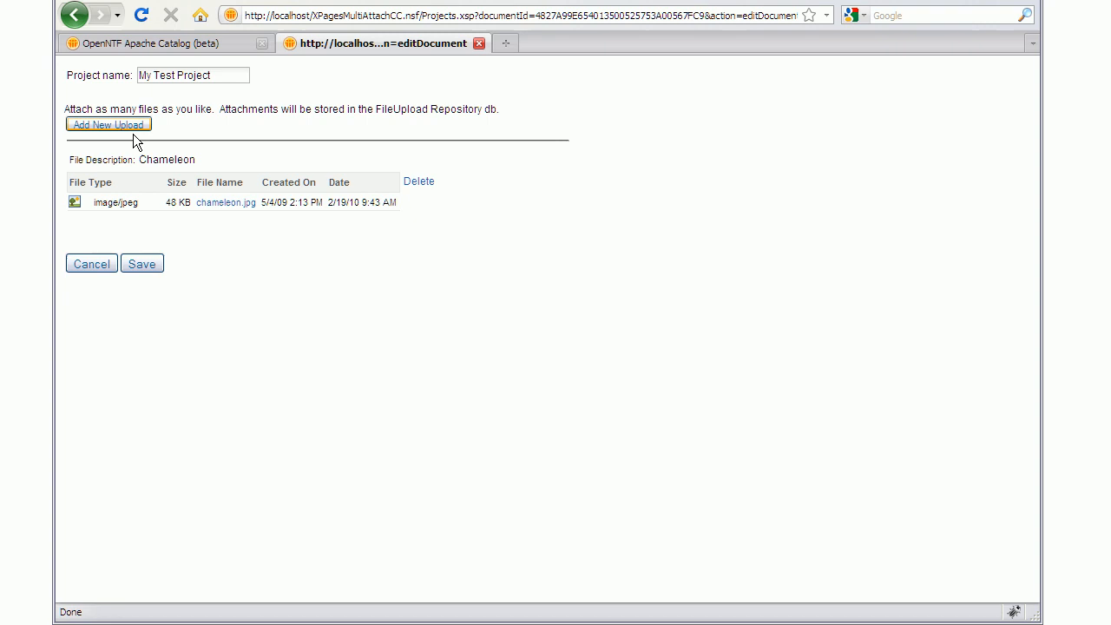
click(108, 124)
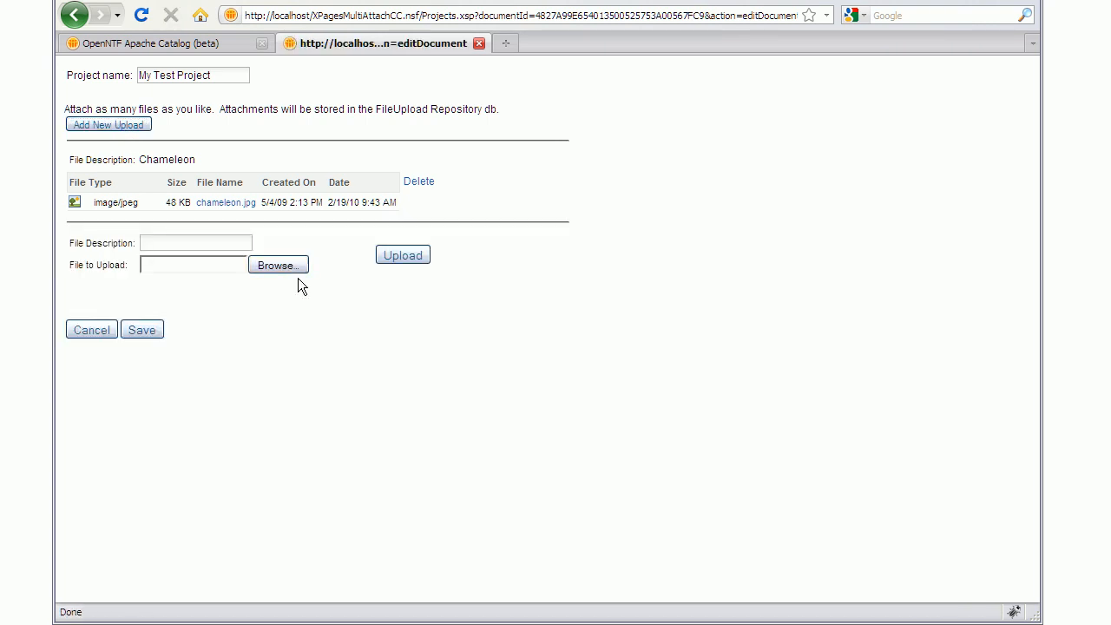
click(278, 265)
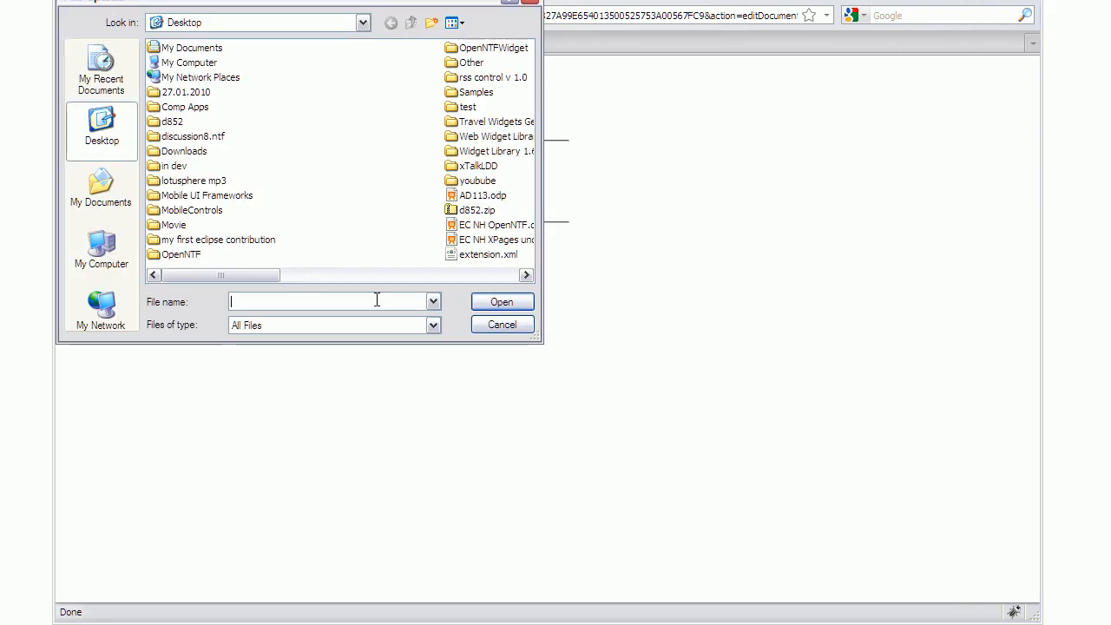
click(502, 324)
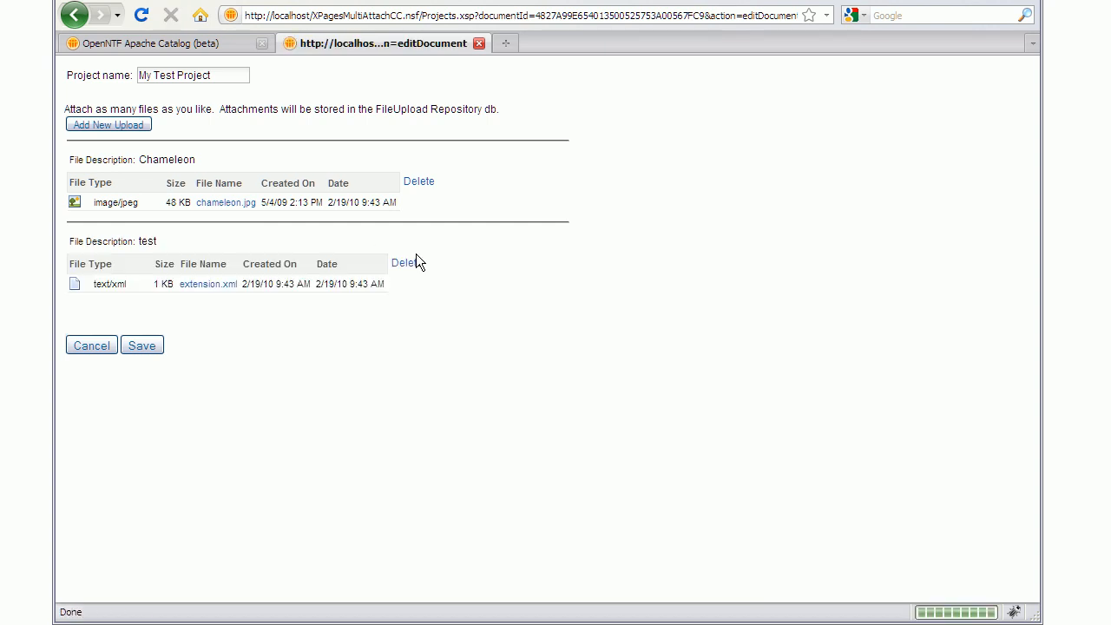
click(404, 262)
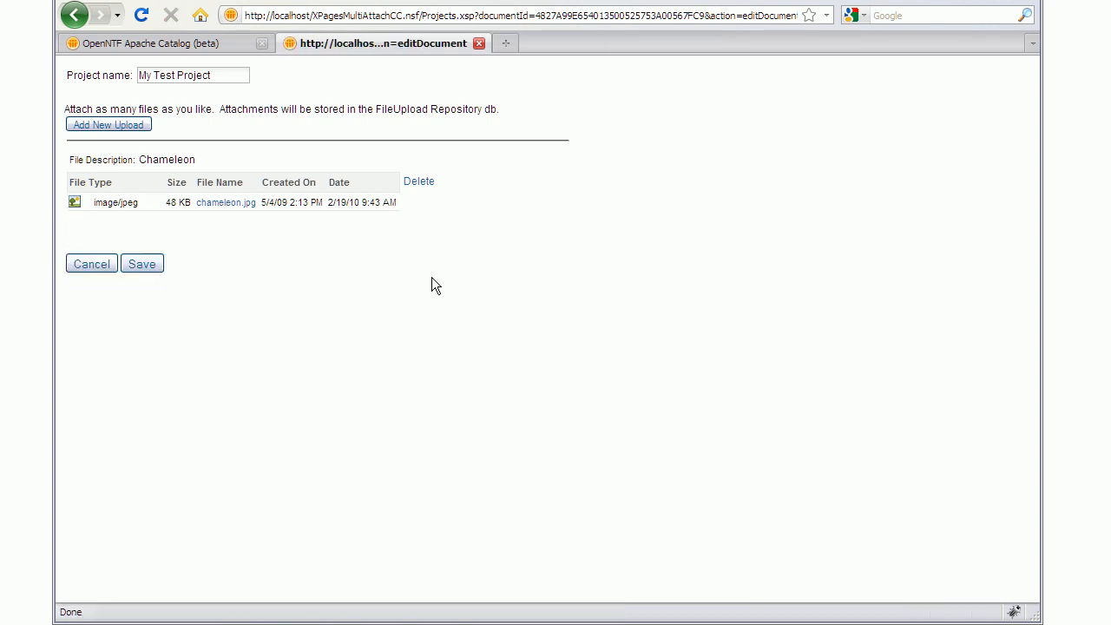